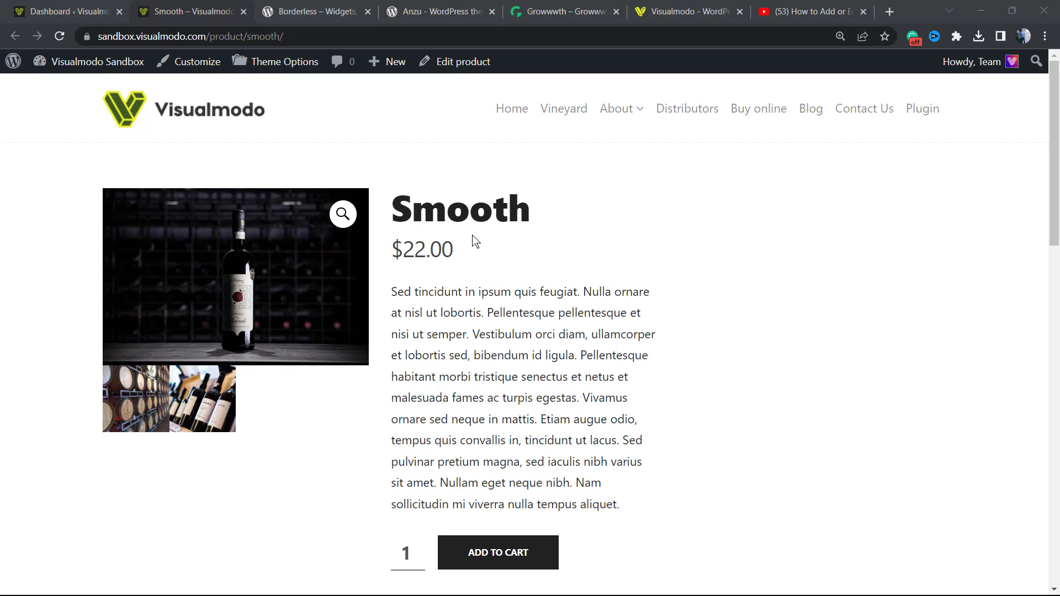
mouse_move(436, 298)
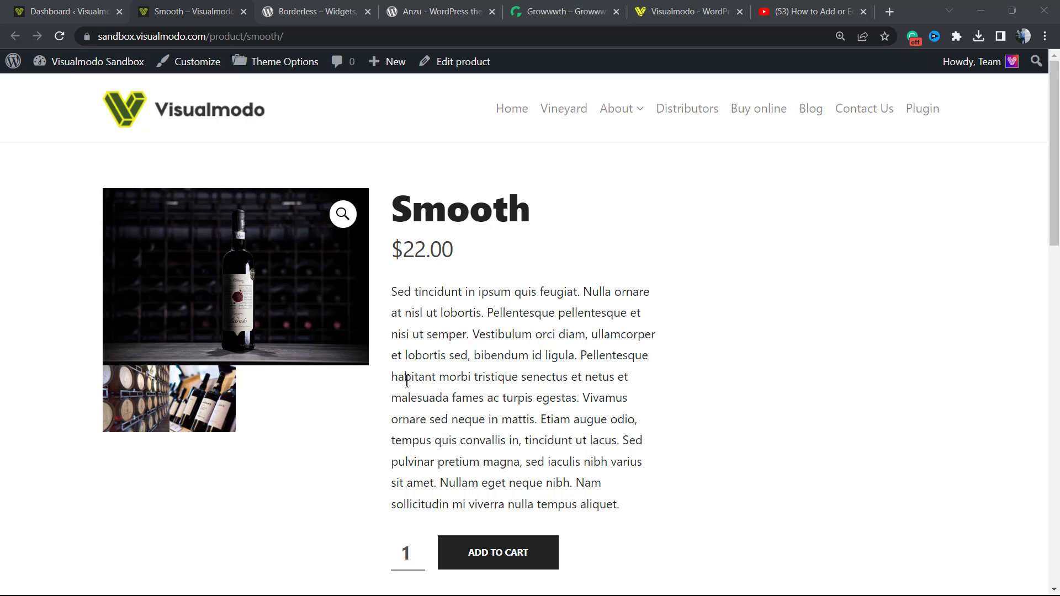
mouse_move(328, 406)
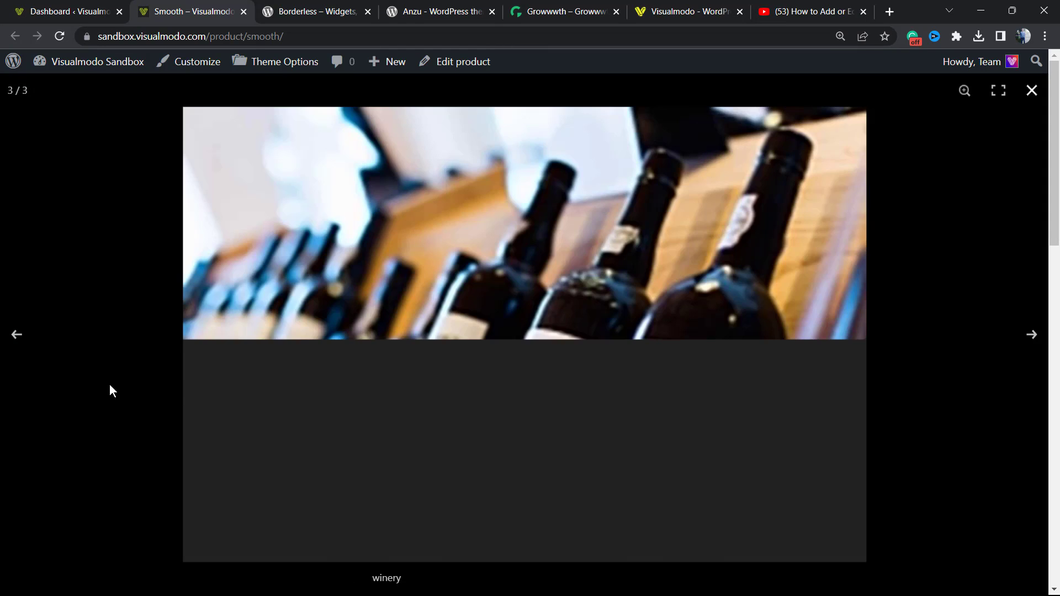
Close the enlarged product image and go to the dashboard's Plugins > Add New page
click(1031, 90)
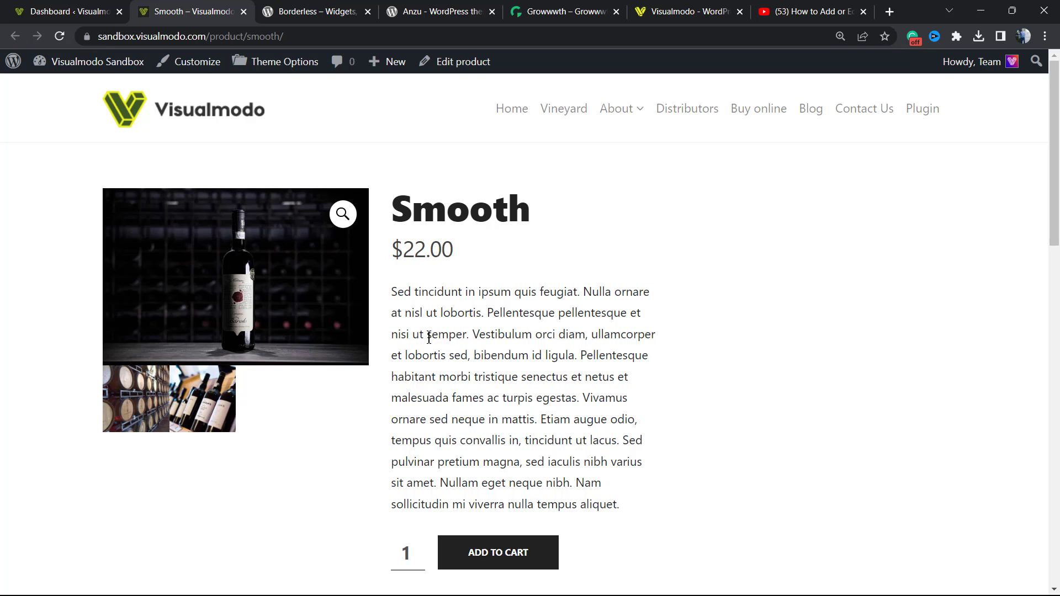
click(64, 12)
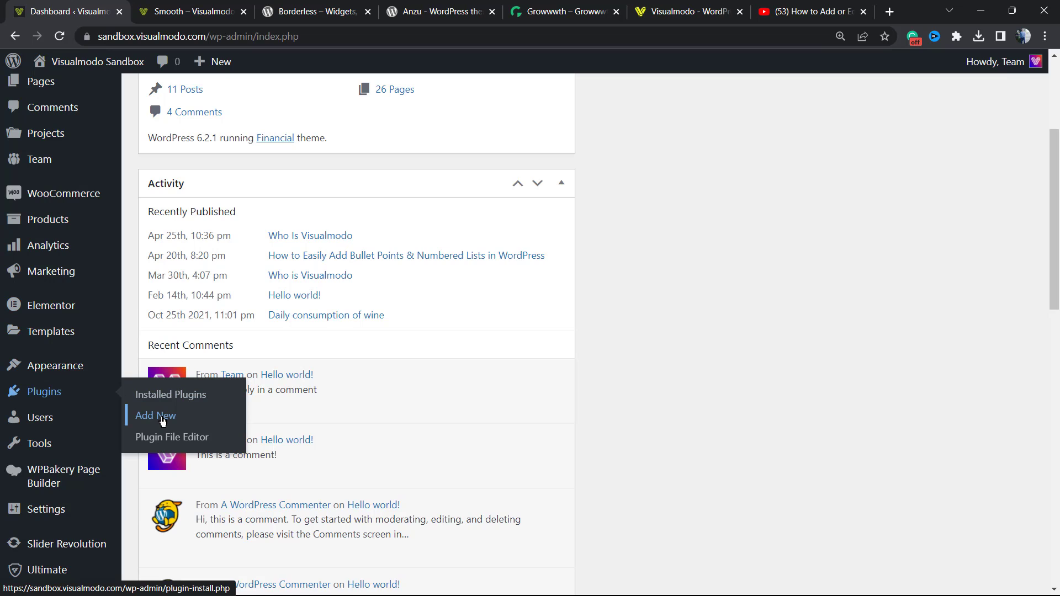
click(156, 416)
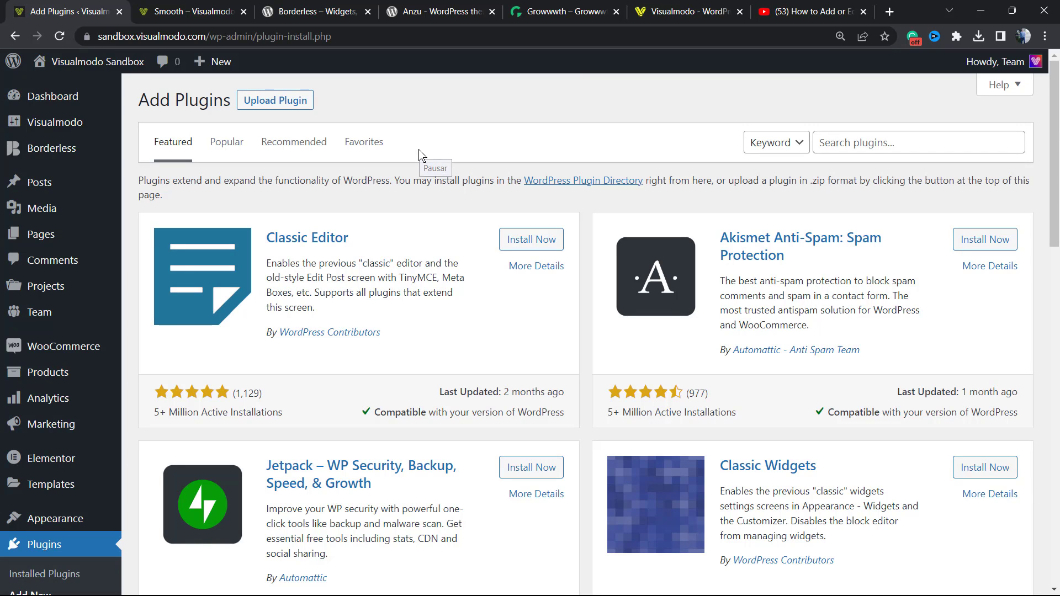
mouse_move(419, 153)
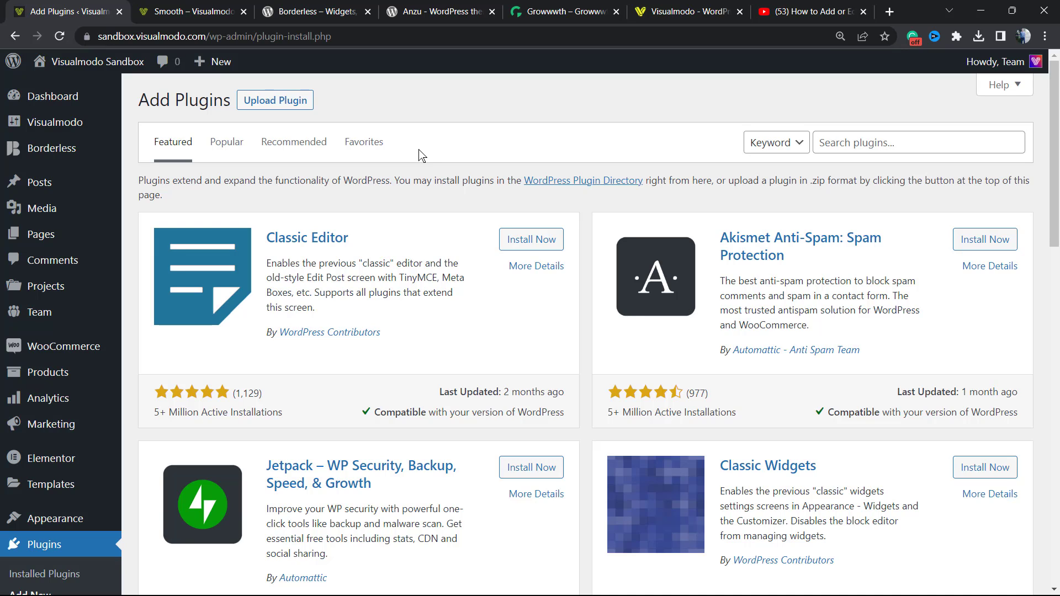
mouse_move(534, 214)
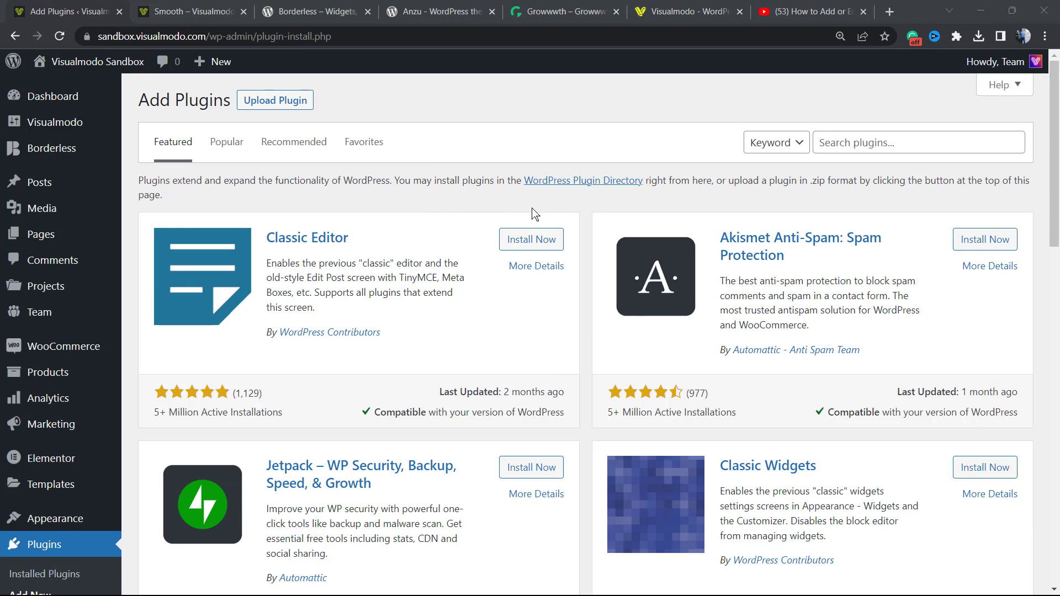
mouse_move(668, 180)
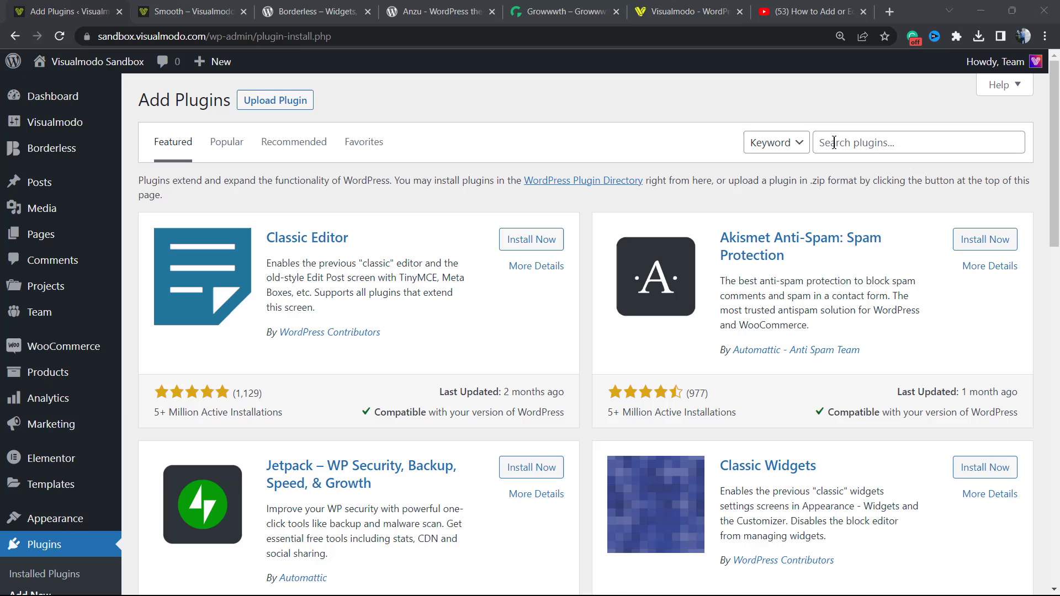
Search for 'Really Simple Featured Video', install it, and activate it
click(918, 142)
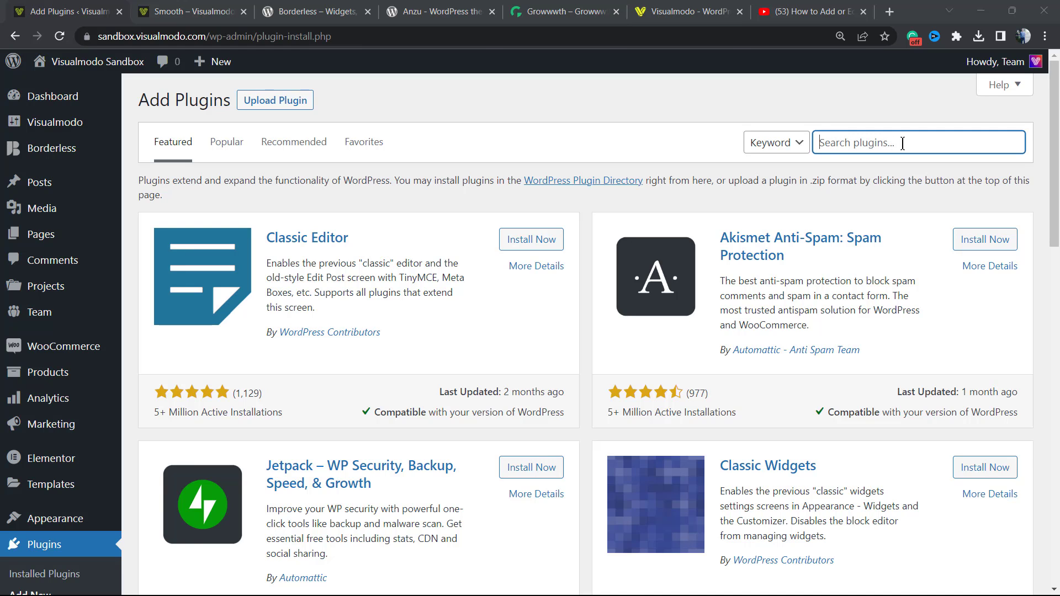
text(Really Simple Featured Video)
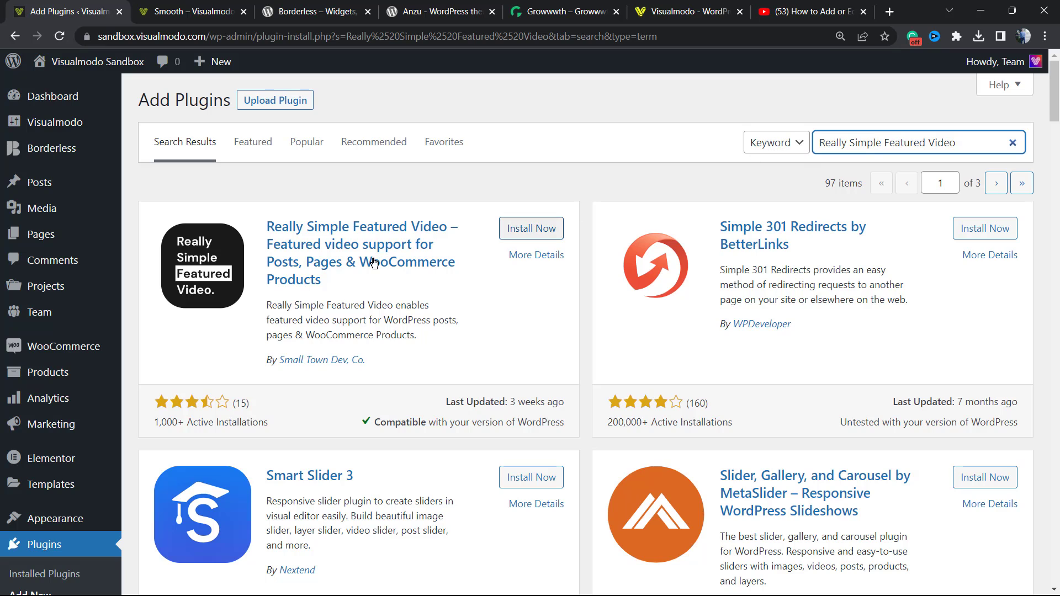
click(531, 228)
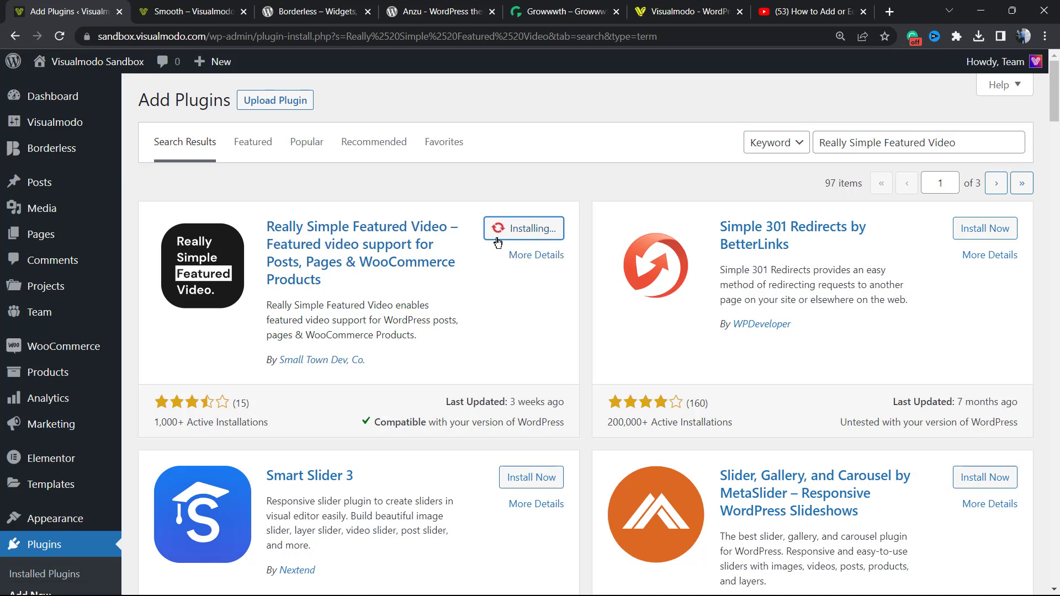
mouse_move(449, 274)
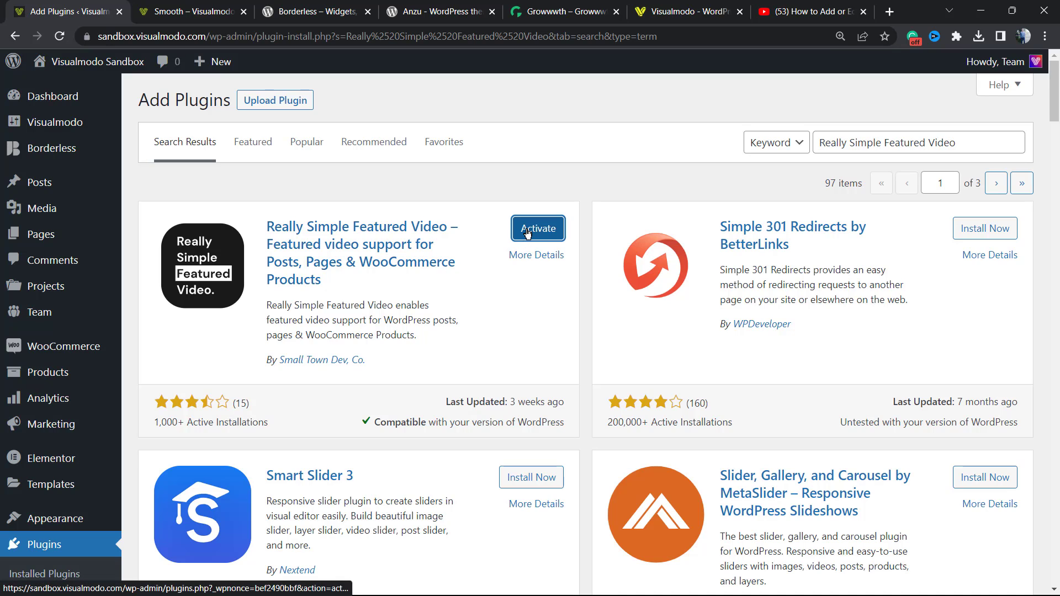
click(537, 228)
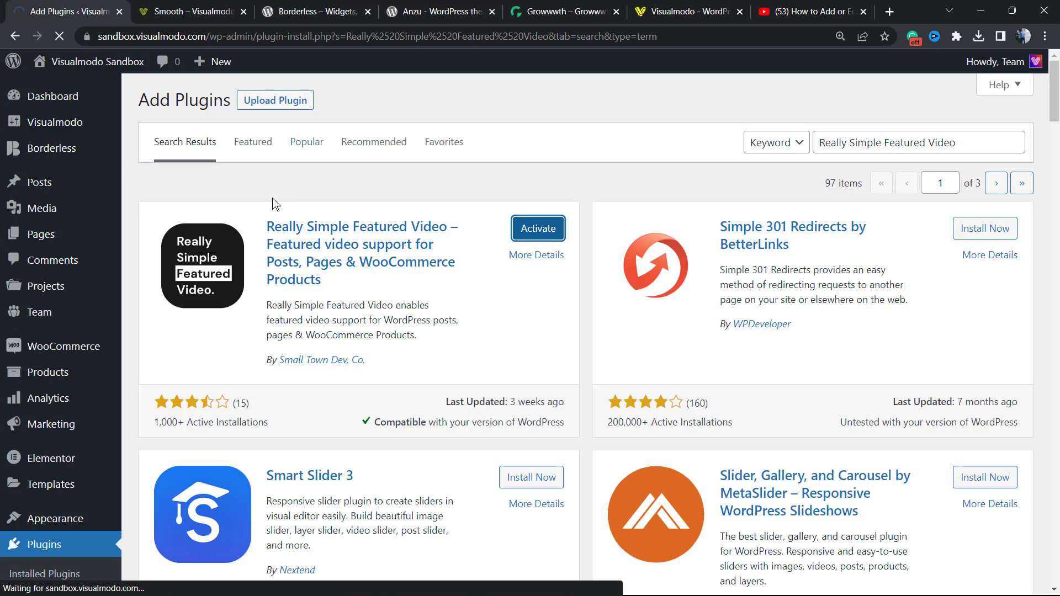
Finish activation and skip the plugin's email opt-in screen
click(537, 228)
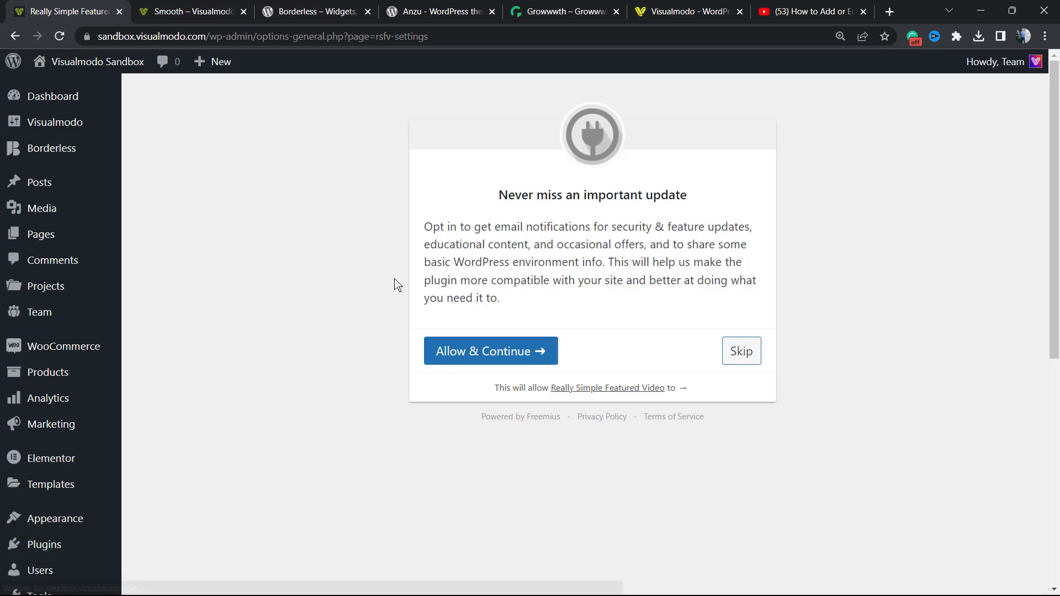
mouse_move(573, 339)
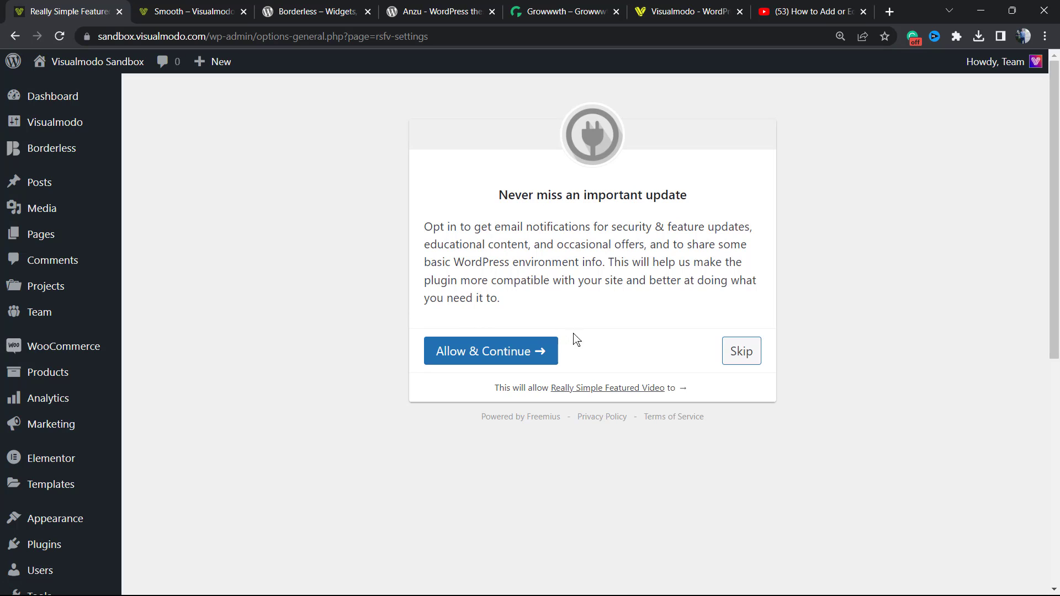
click(741, 351)
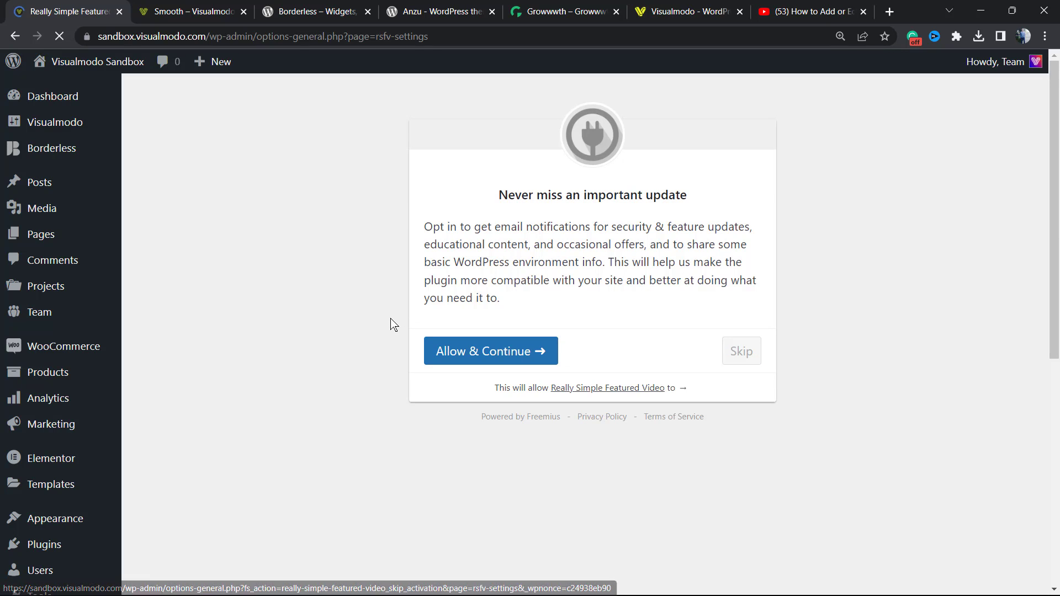
click(741, 351)
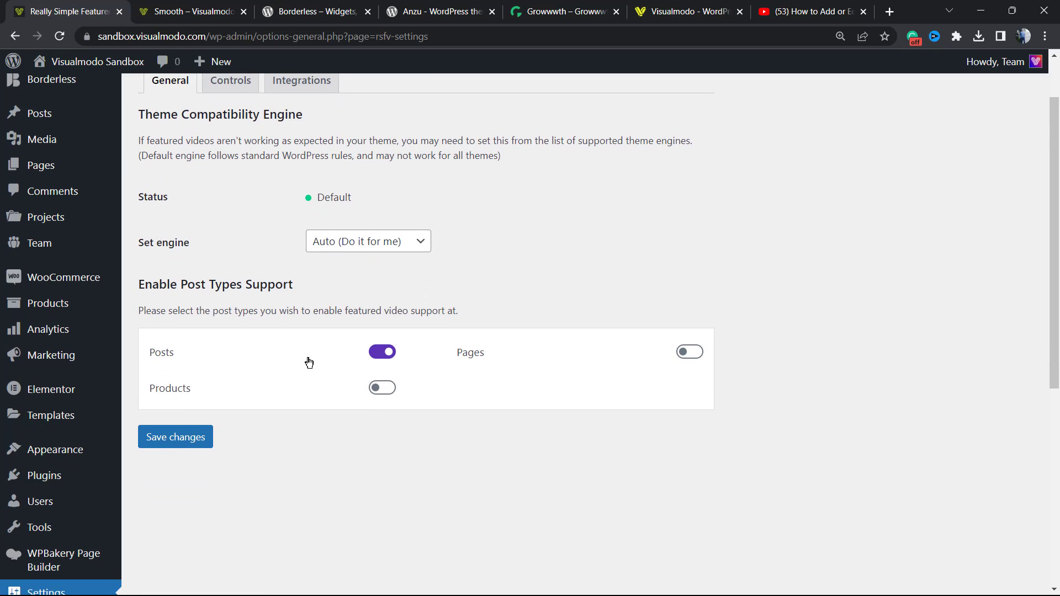
Enable featured video support for Products and save the plugin settings
scroll(up, 3)
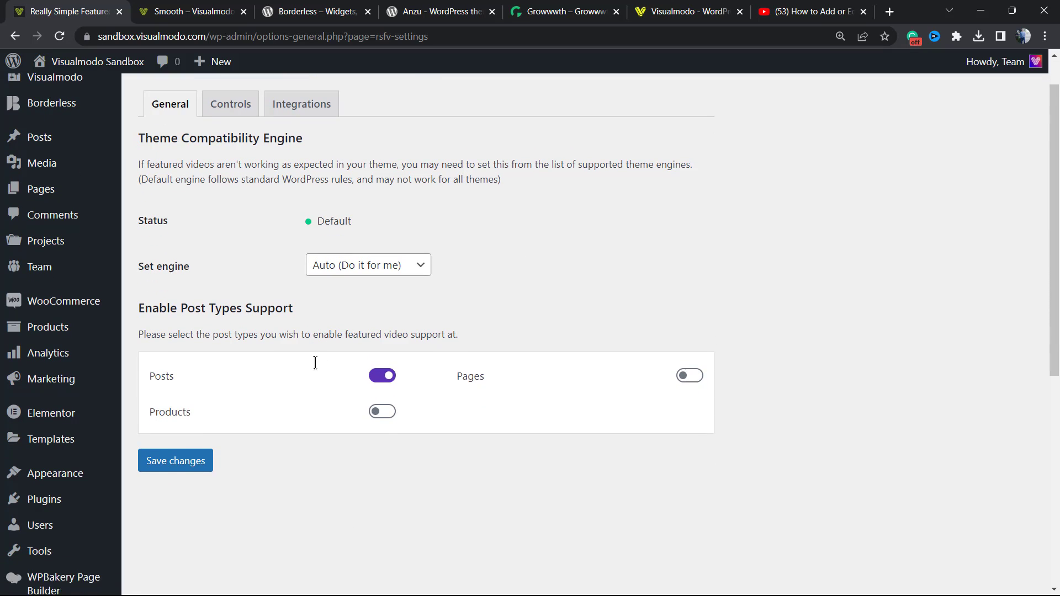
click(382, 411)
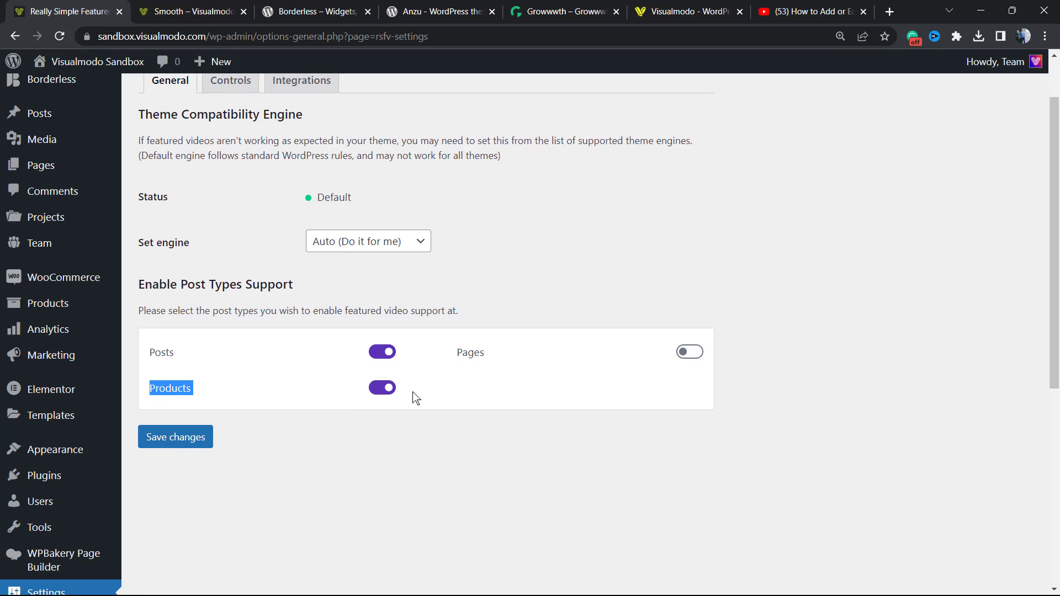
click(175, 437)
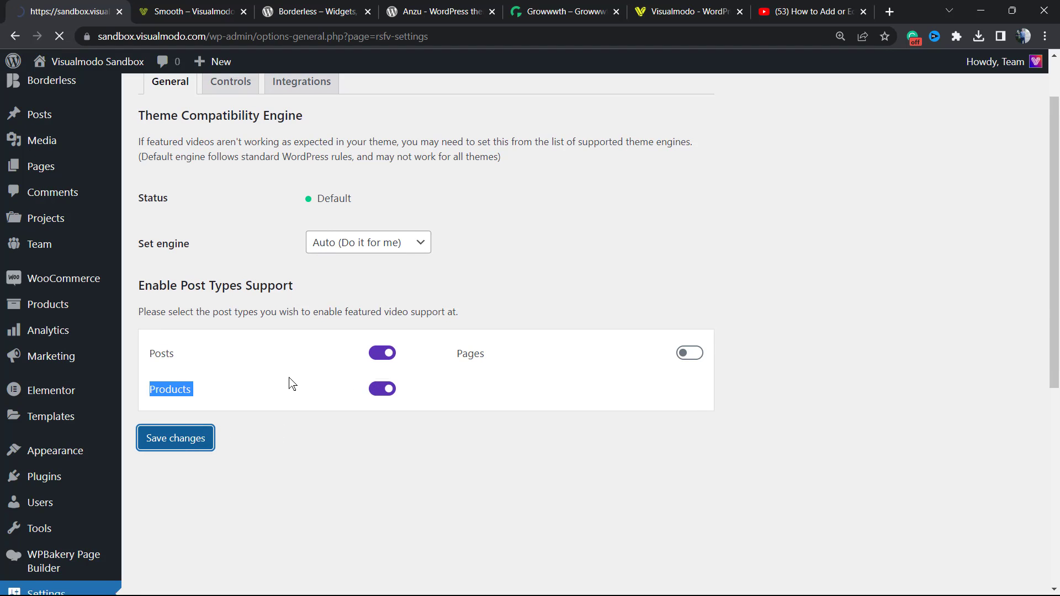
click(175, 438)
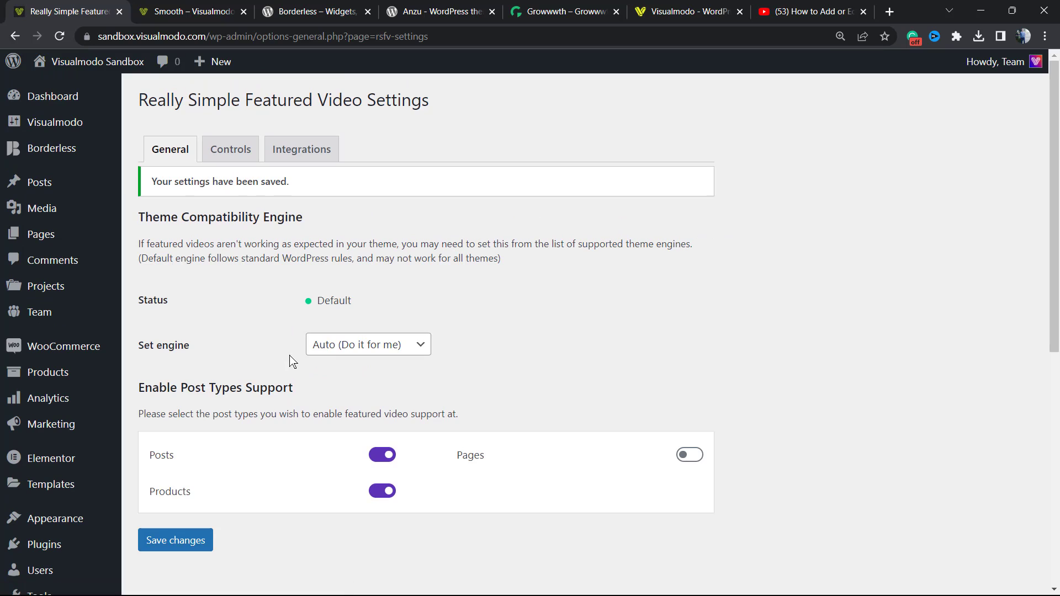
mouse_move(413, 149)
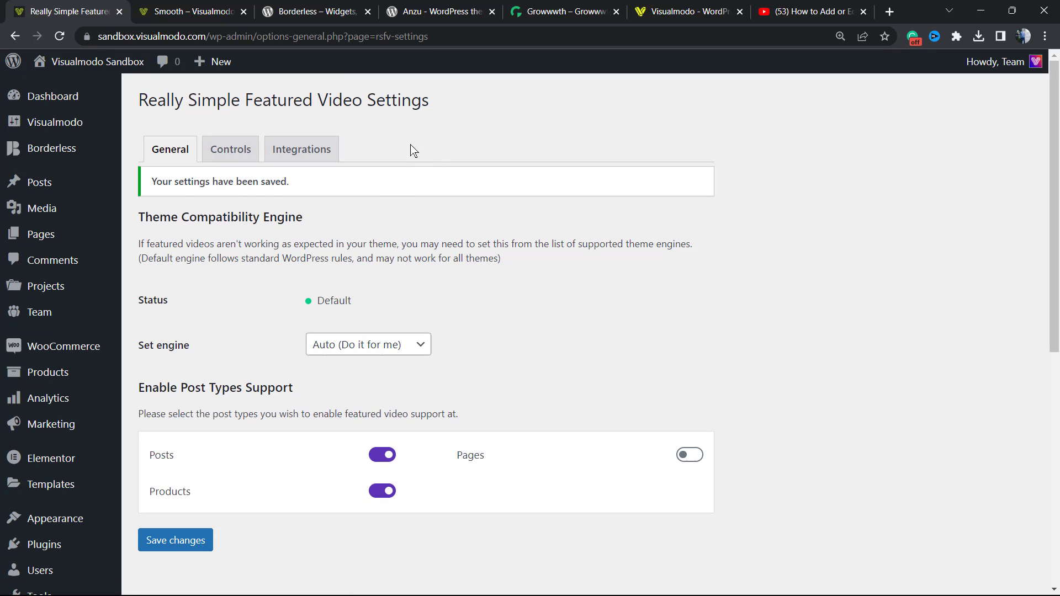
mouse_move(299, 272)
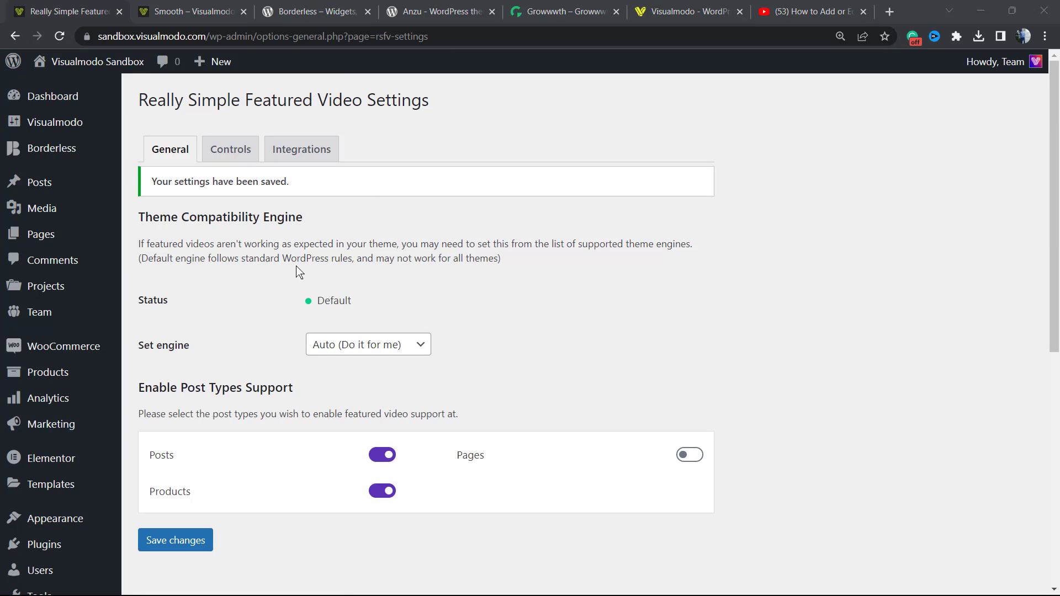
mouse_move(165, 281)
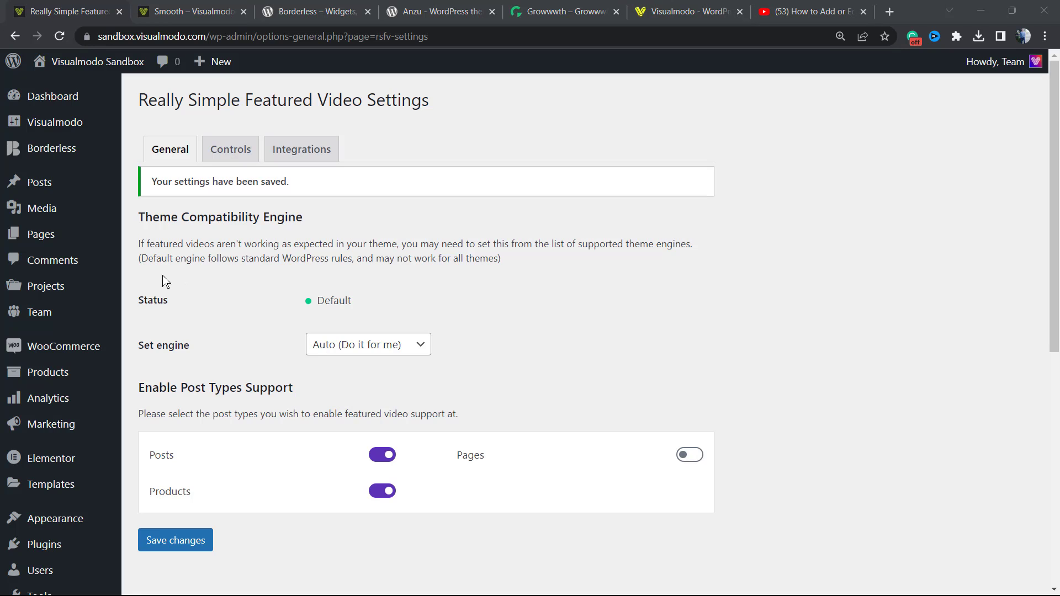
mouse_move(206, 309)
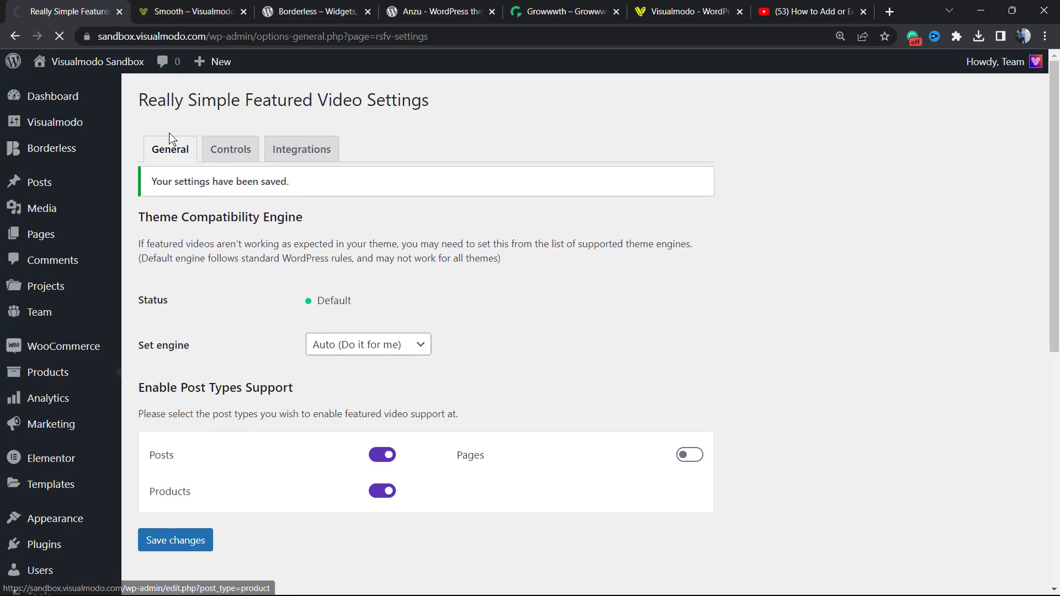
Open the 'Smooth' product's Edit product page from All Products
click(191, 11)
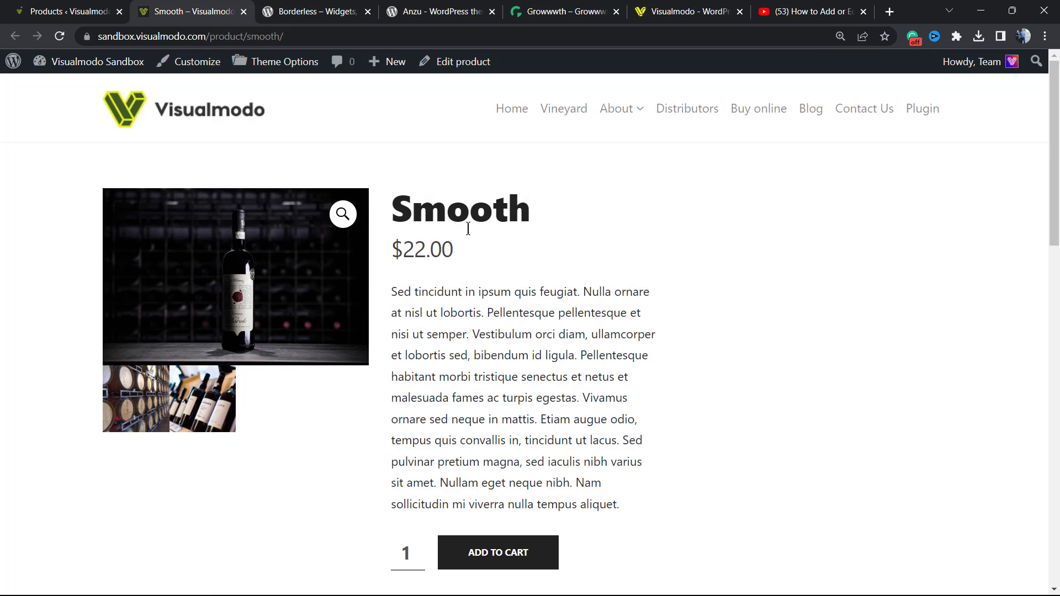
click(64, 11)
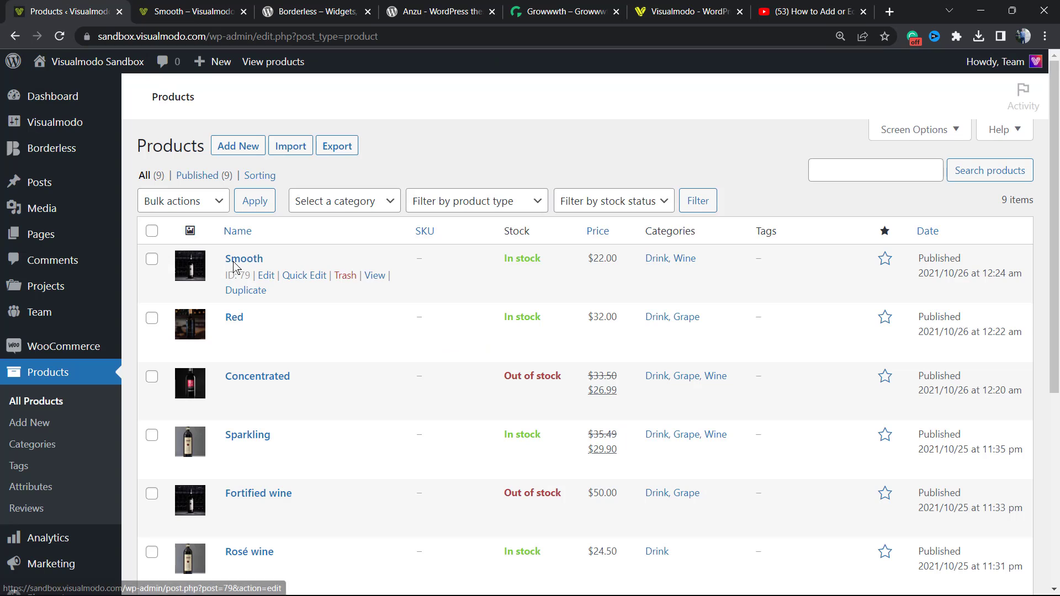
click(243, 259)
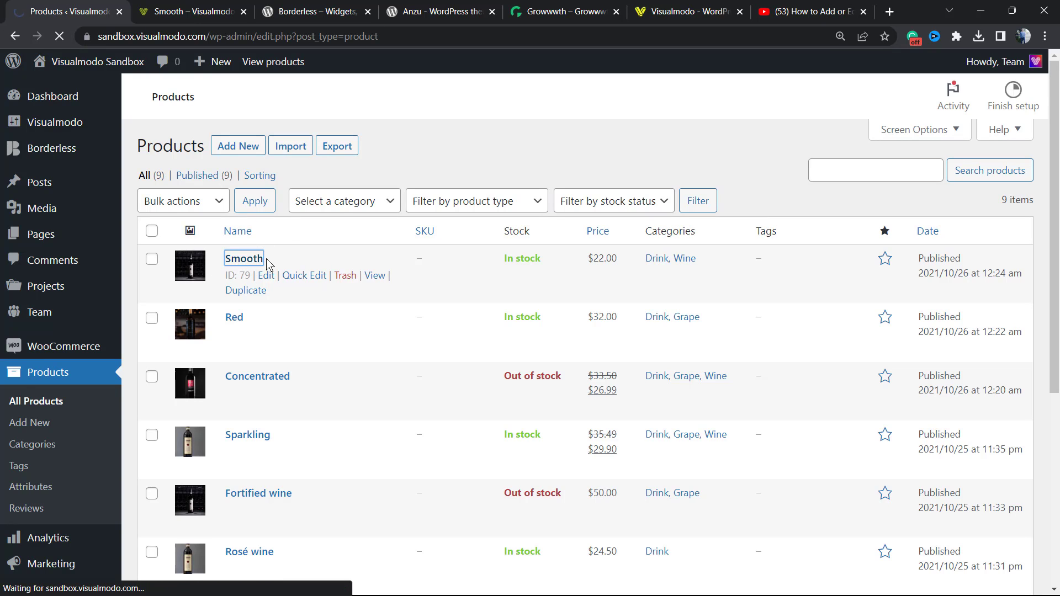
click(265, 275)
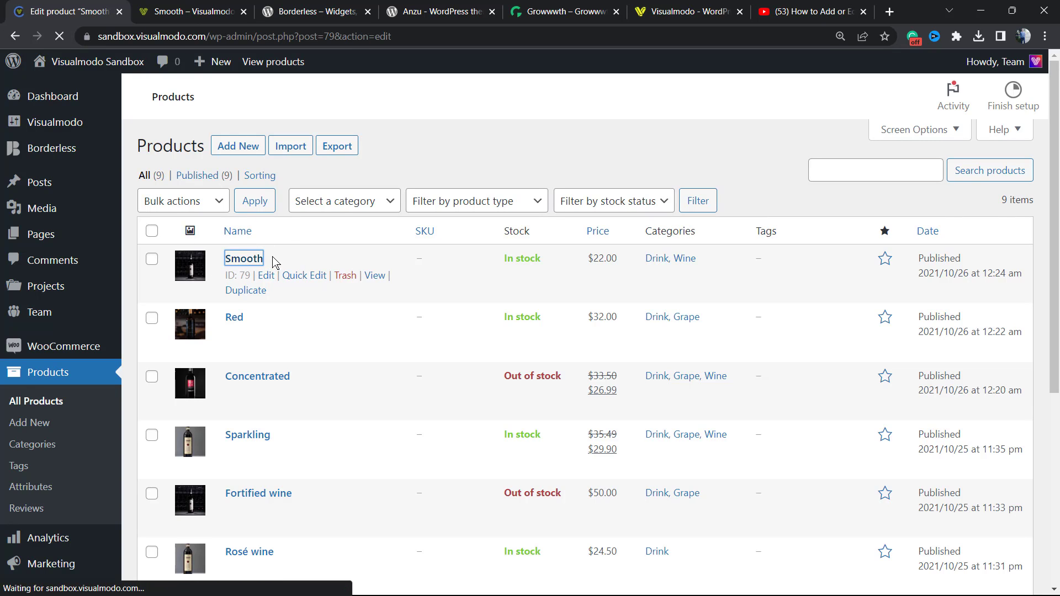
click(265, 275)
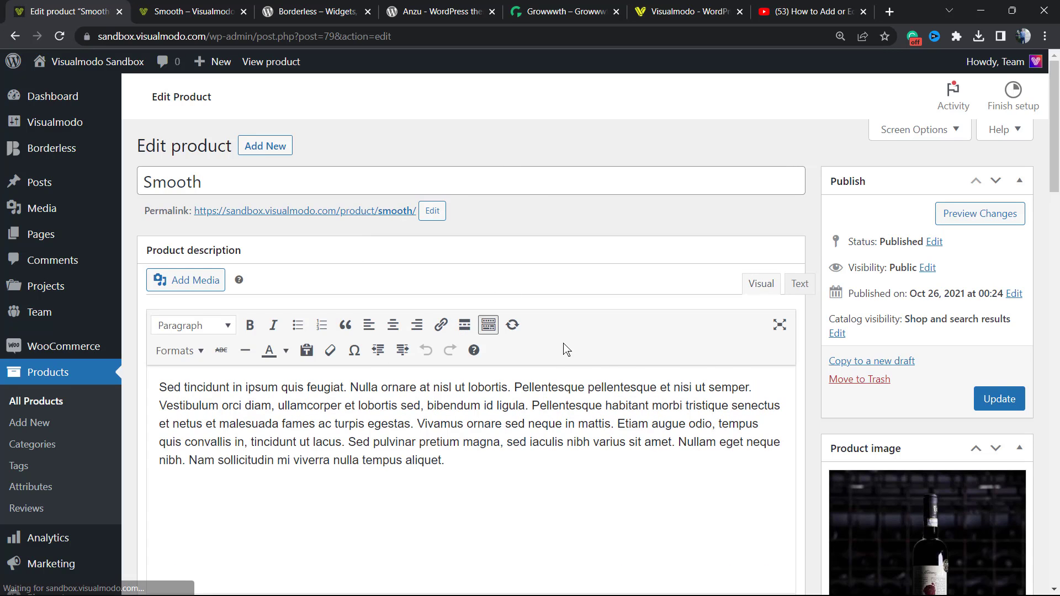
Set the Featured Video box to Embed and copy the YouTube video URL
scroll(down, 3)
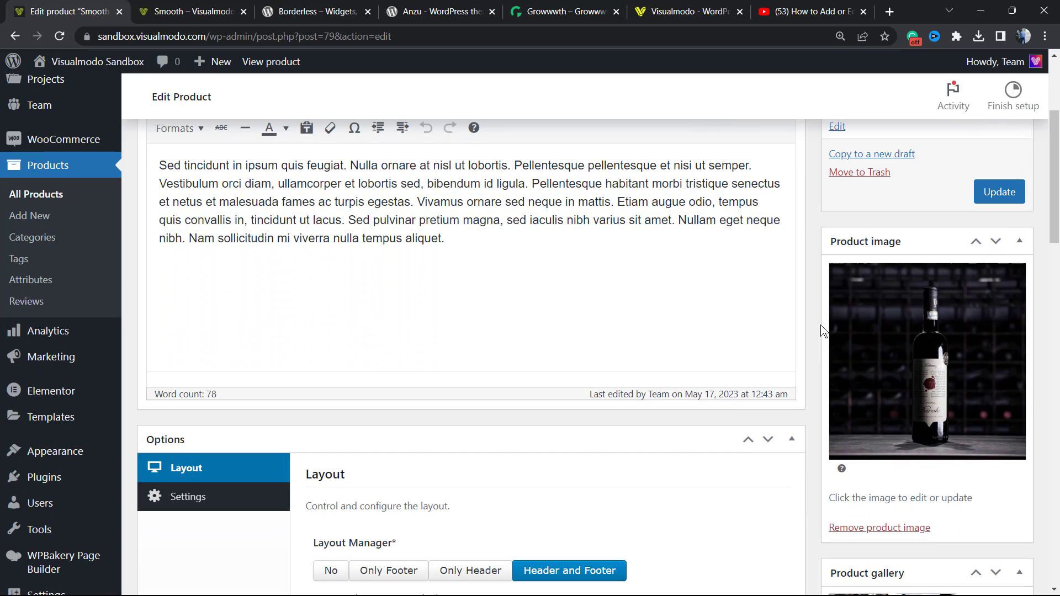
scroll(down, 3)
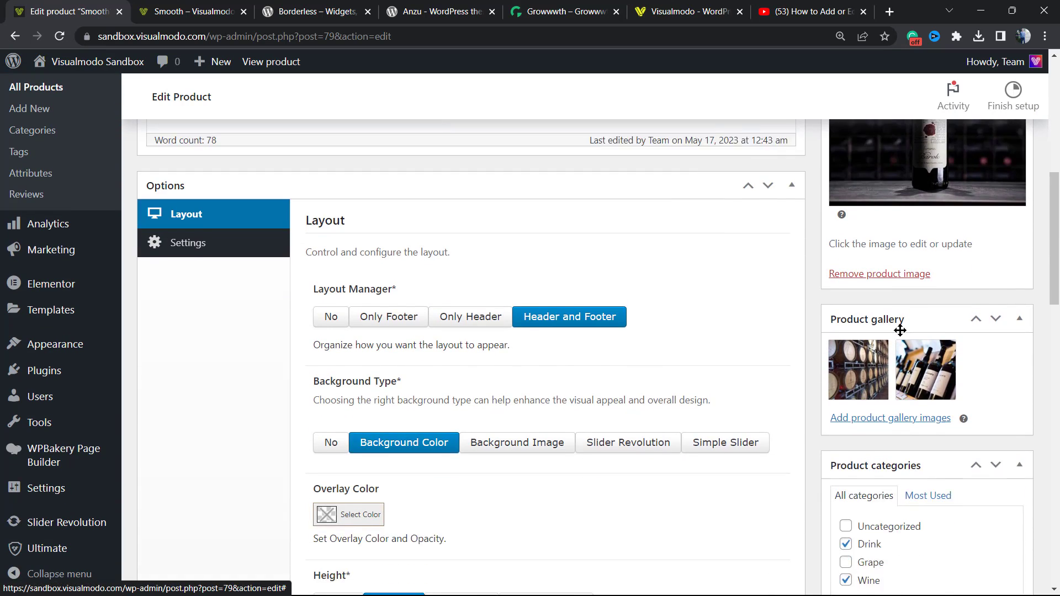
scroll(down, 3)
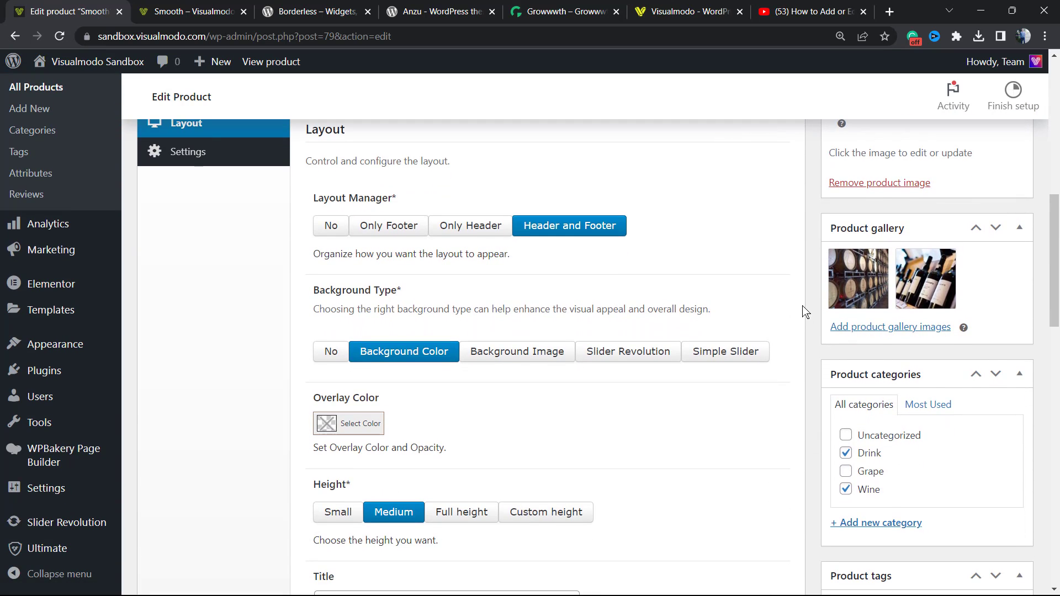
scroll(down, 3)
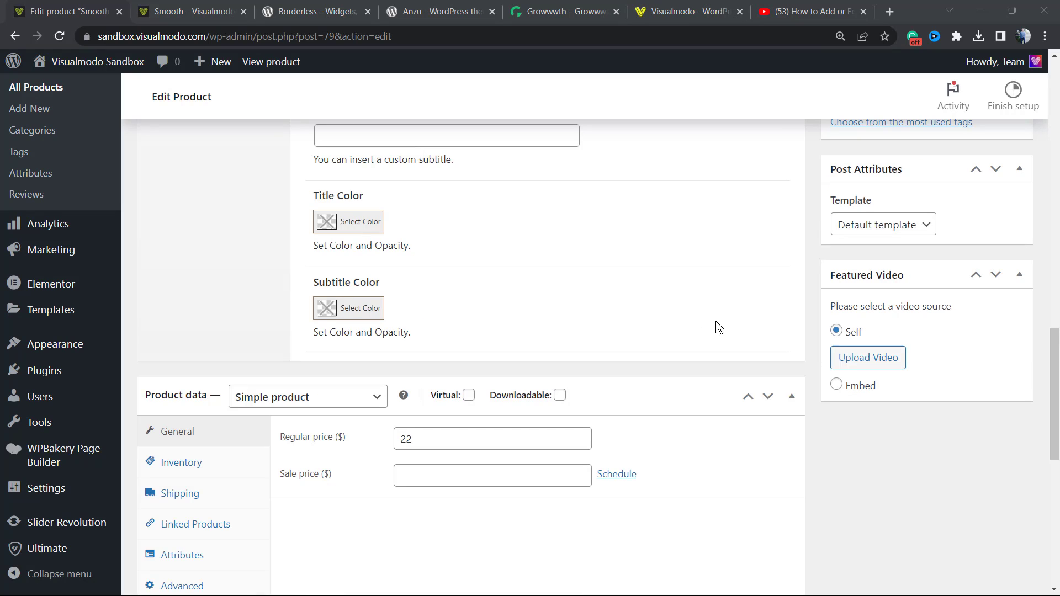
scroll(up, 3)
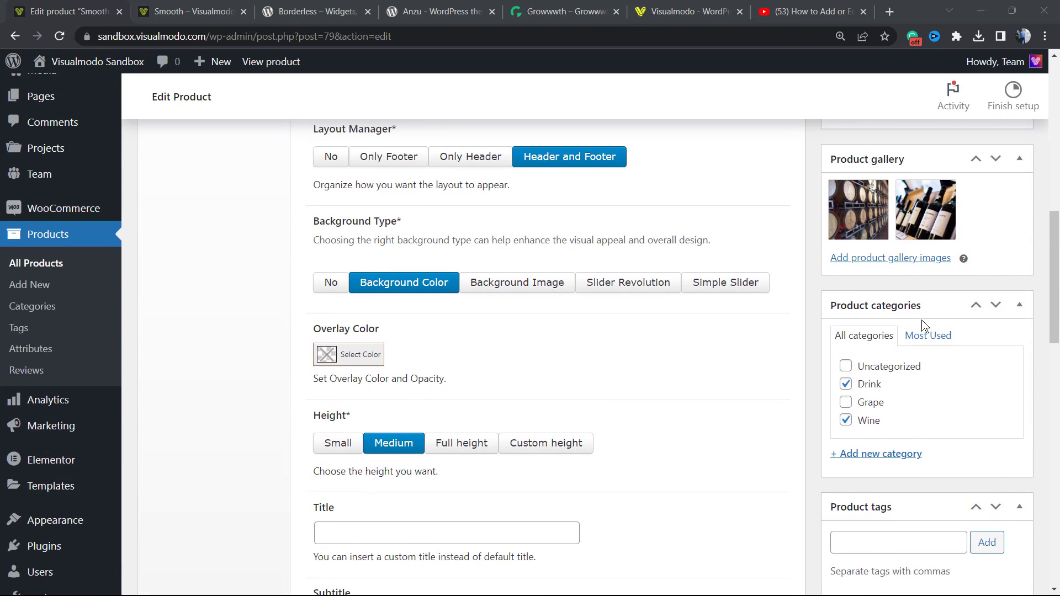
scroll(down, 3)
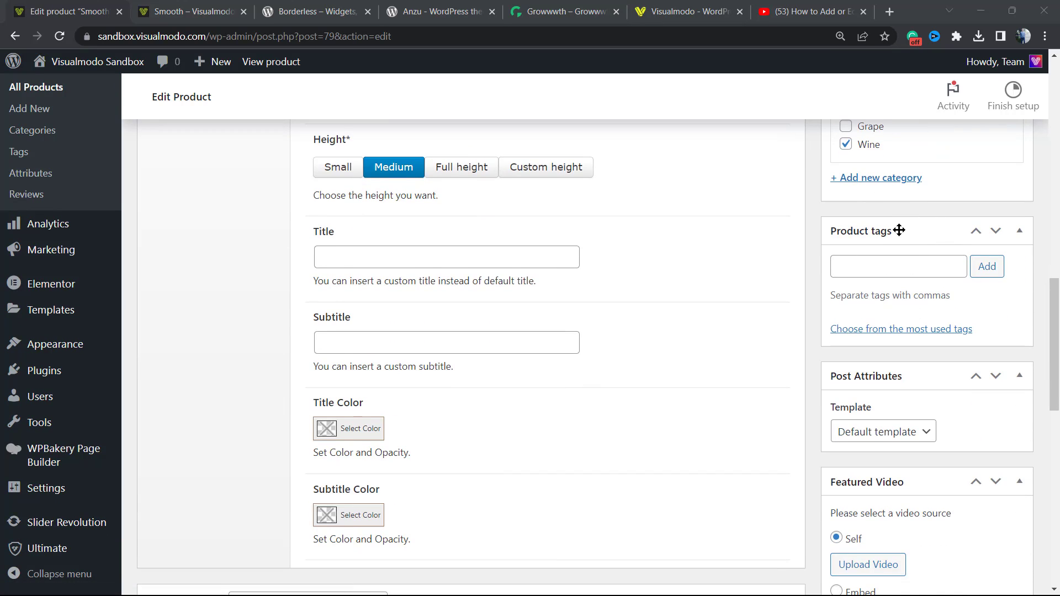
scroll(down, 3)
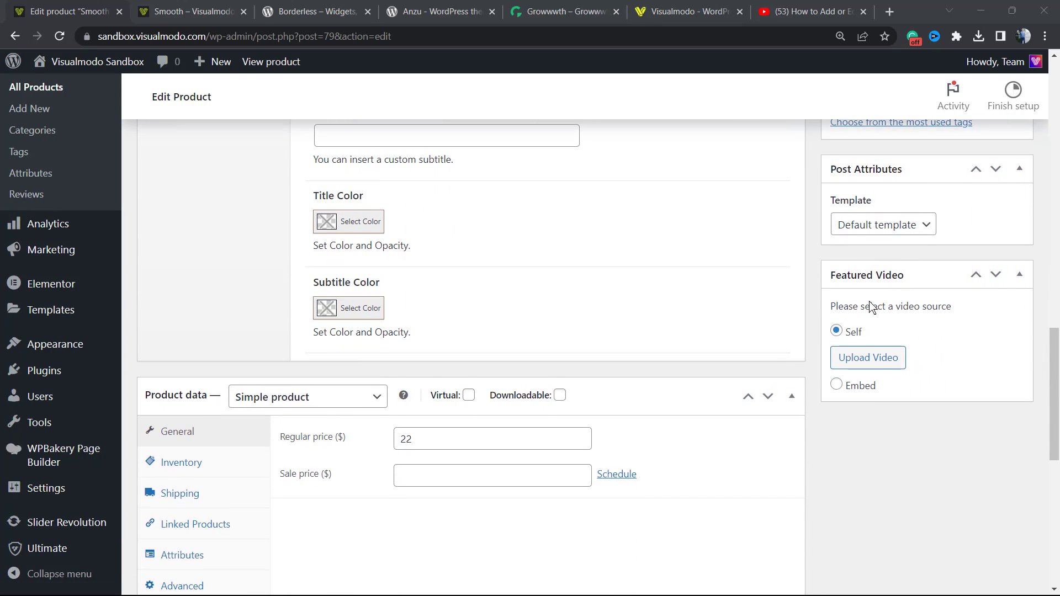
mouse_move(873, 361)
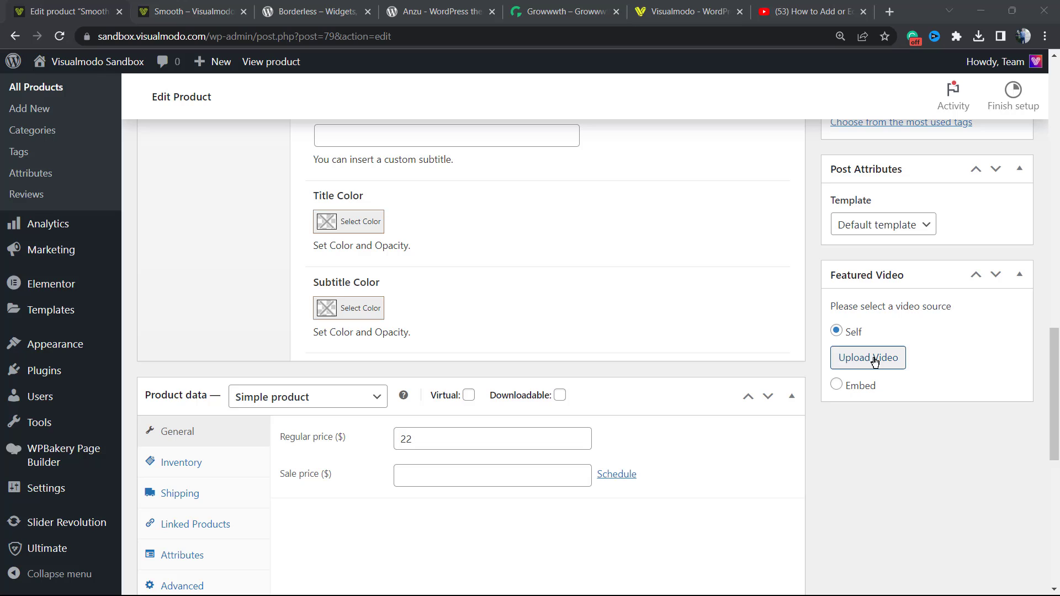
mouse_move(831, 394)
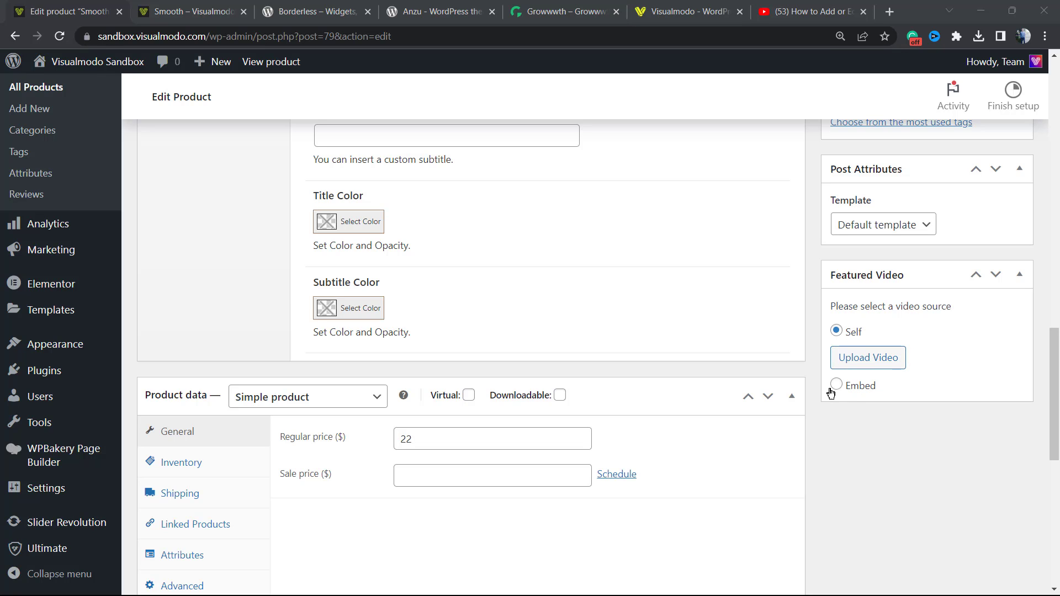
click(837, 386)
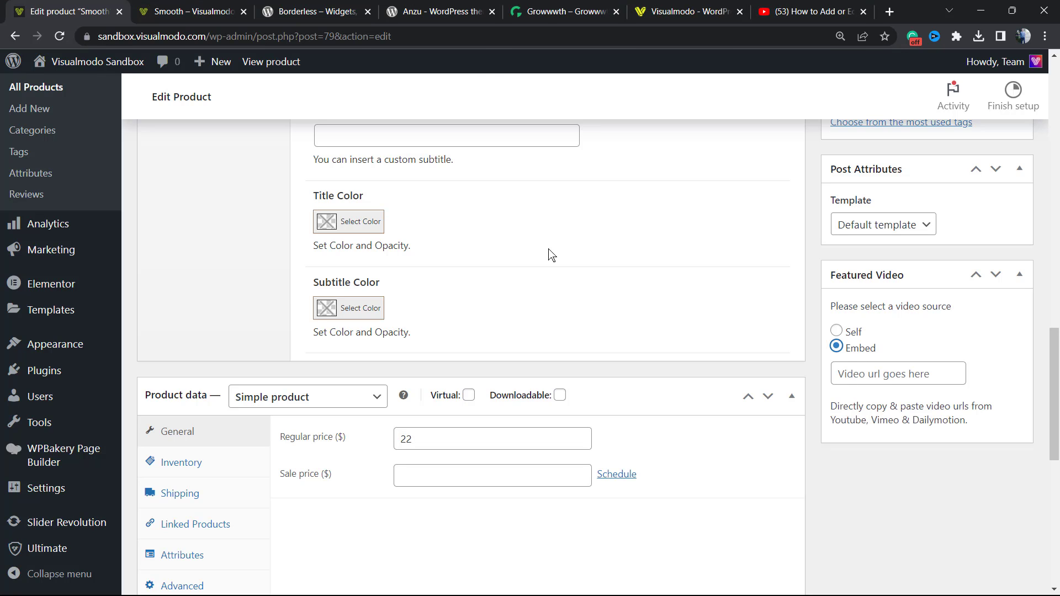
click(809, 11)
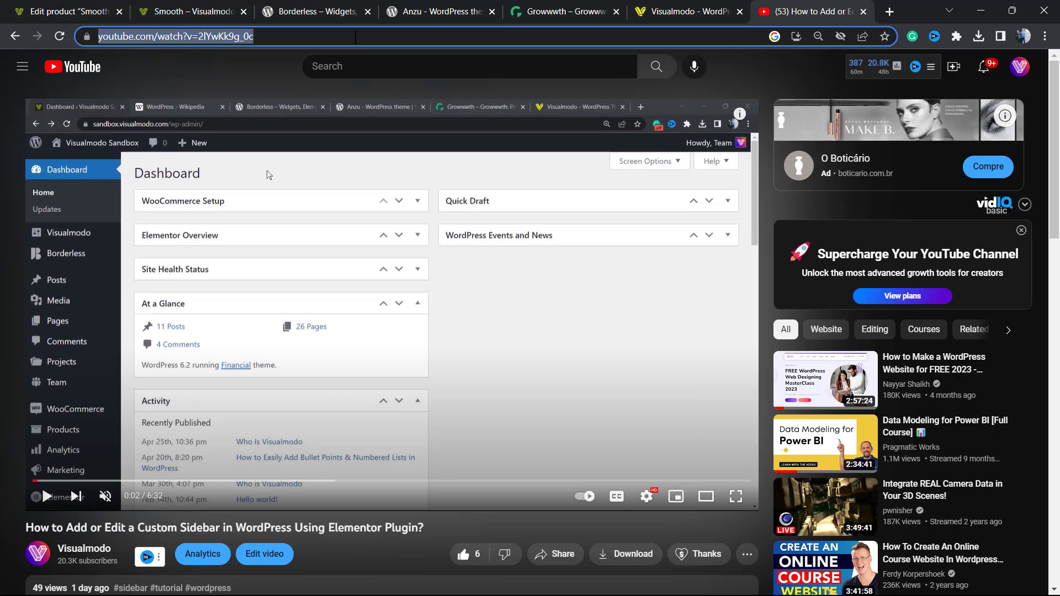
click(64, 12)
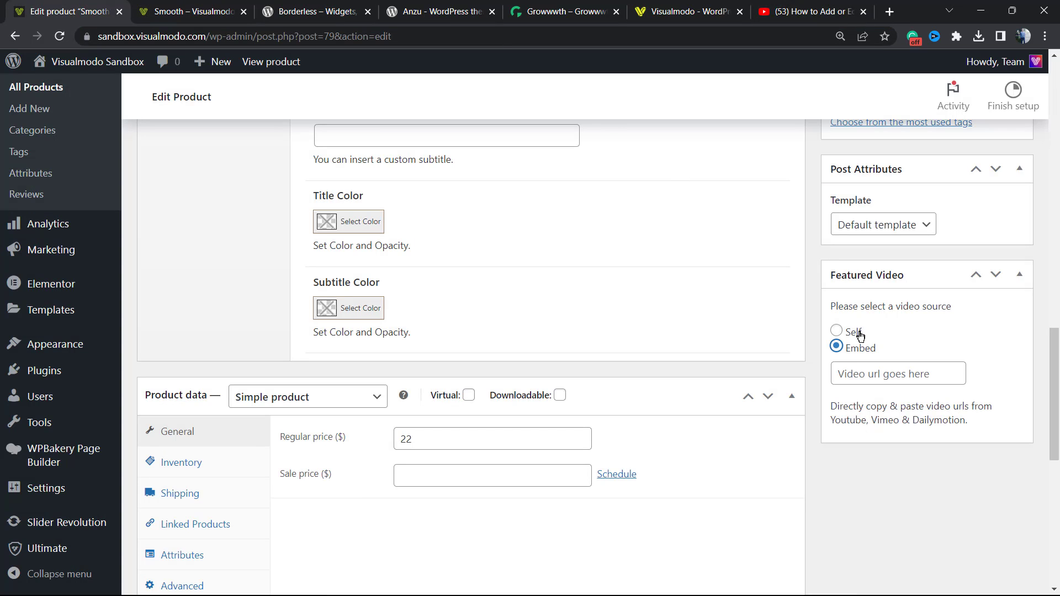
Try Self > Upload Video, cancel it, then reselect Embed and paste the YouTube URL
click(837, 332)
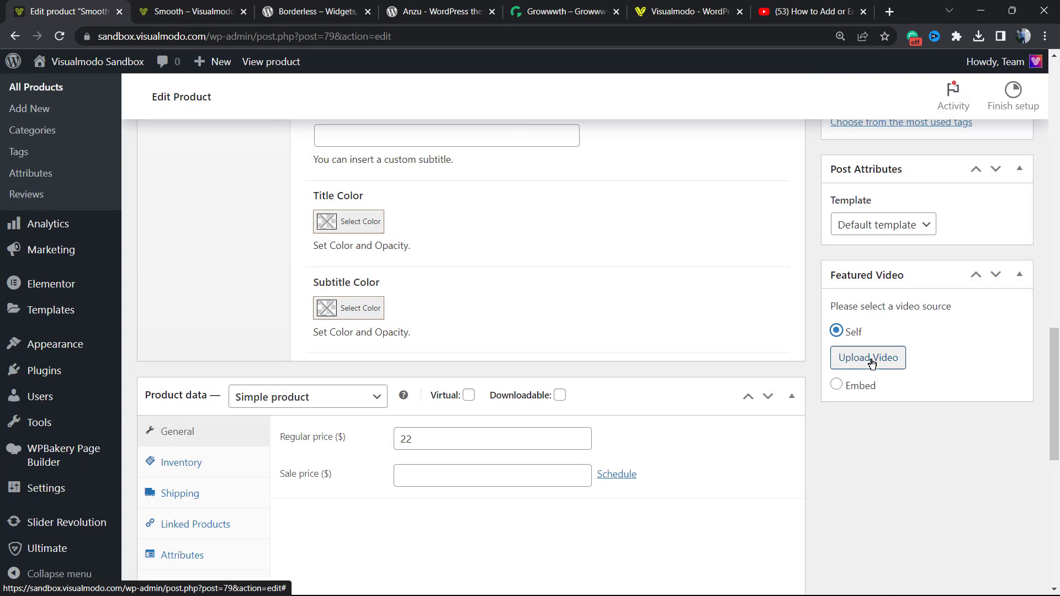
click(868, 358)
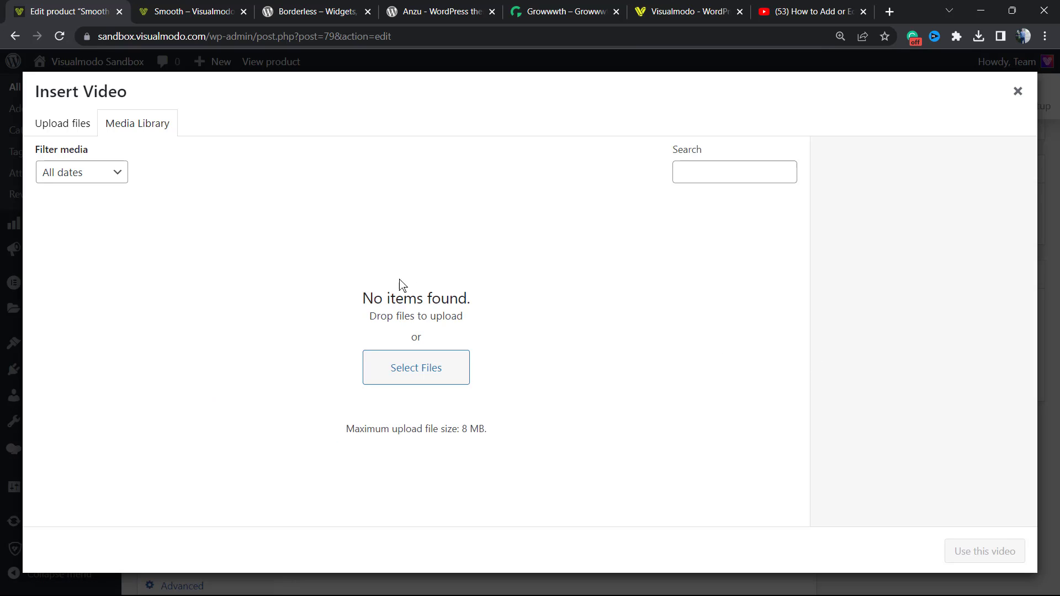
click(1017, 91)
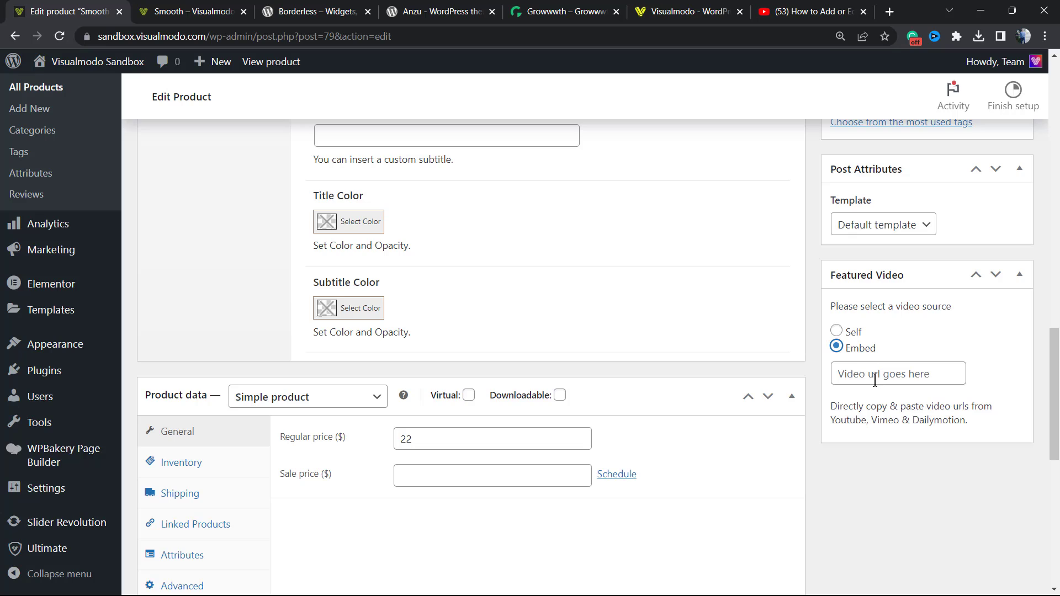
click(898, 374)
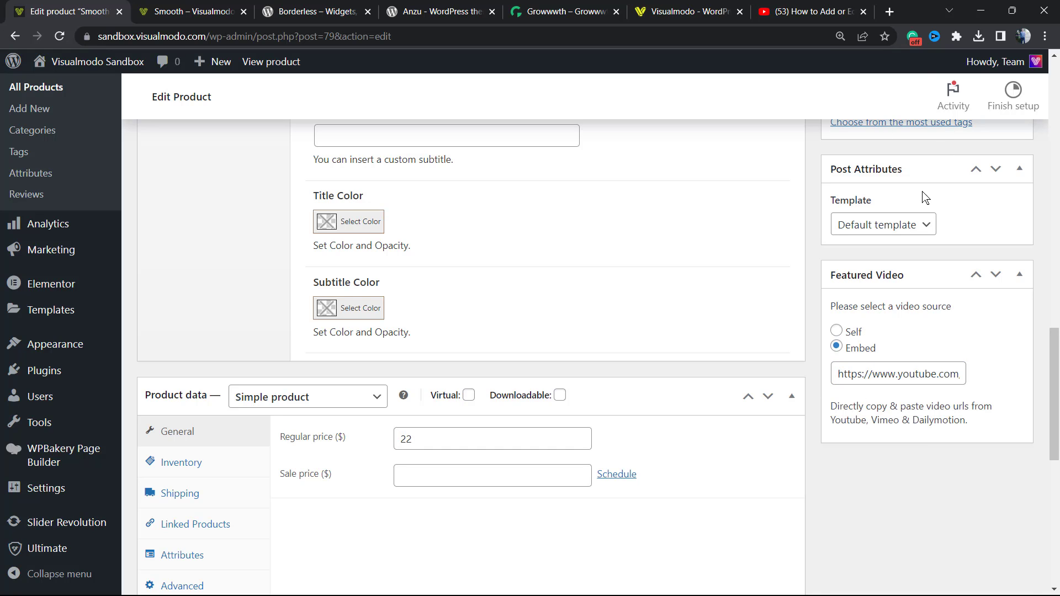
Update the Smooth product so the 'Product updated' notice appears
scroll(up, 3)
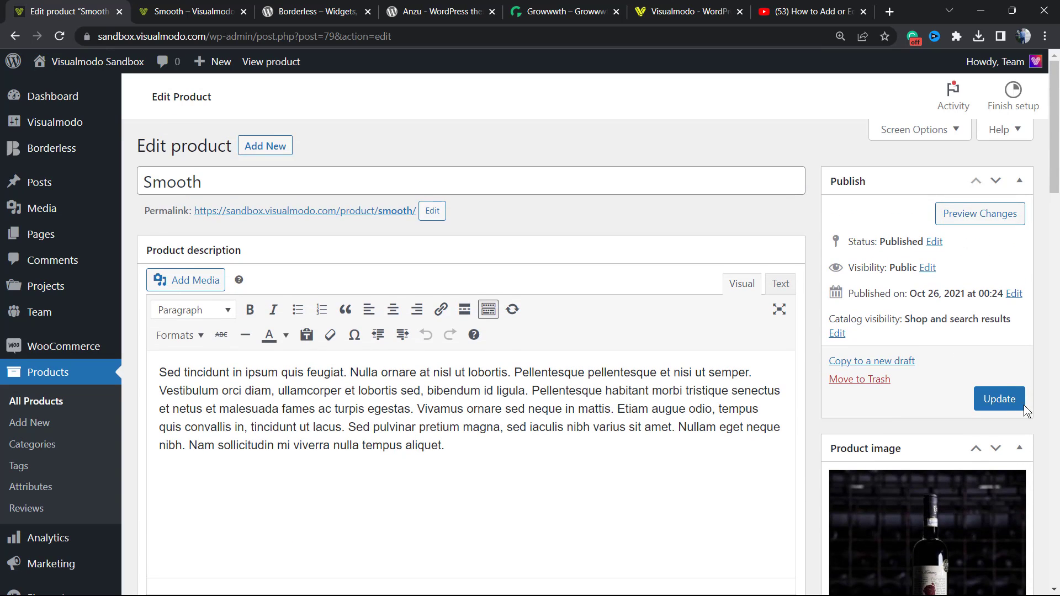
click(999, 399)
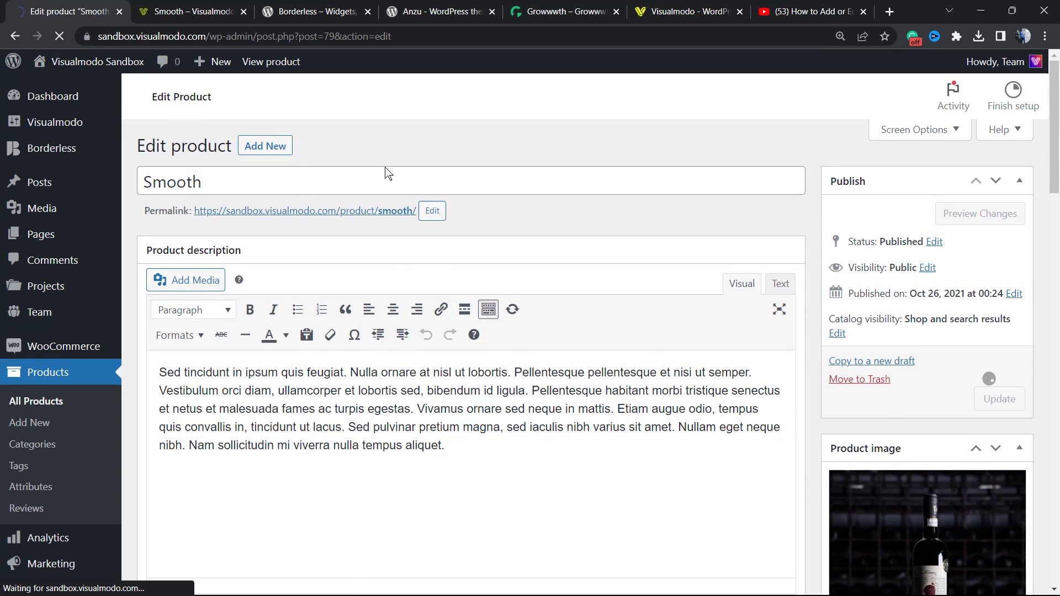
mouse_move(412, 158)
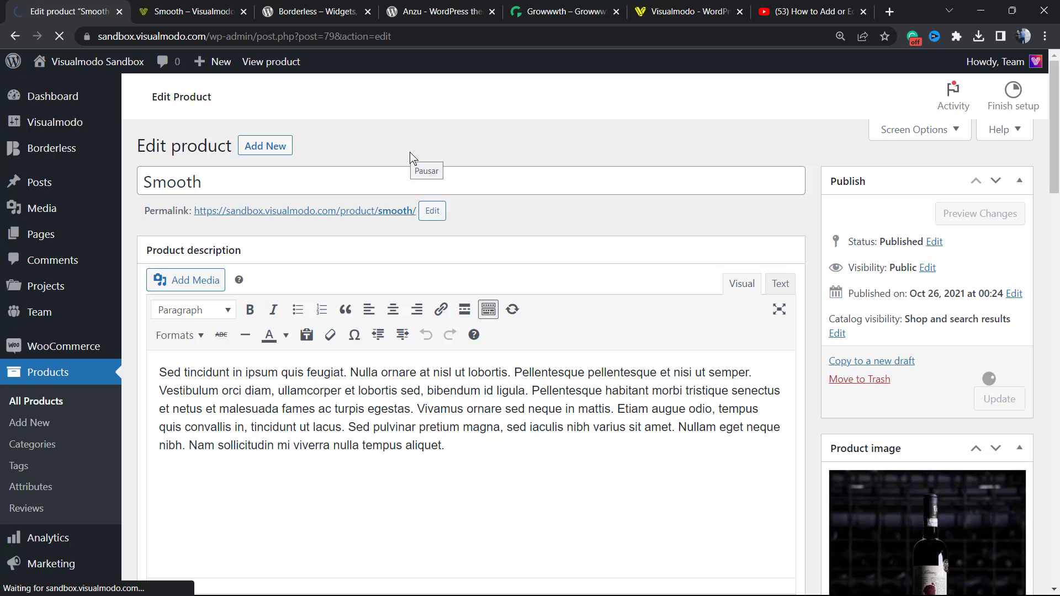
click(999, 399)
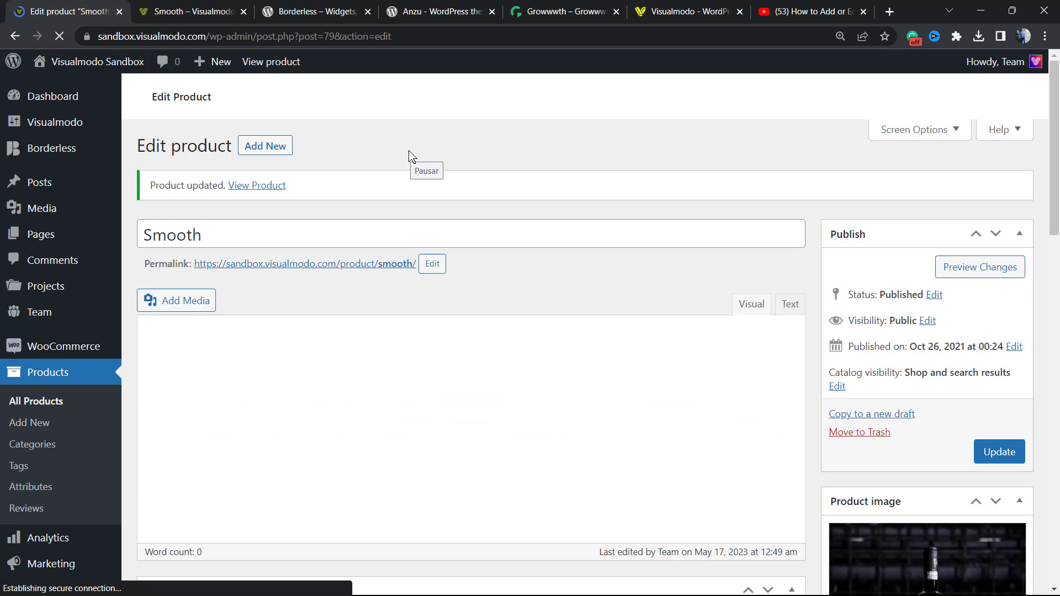
scroll(down, 3)
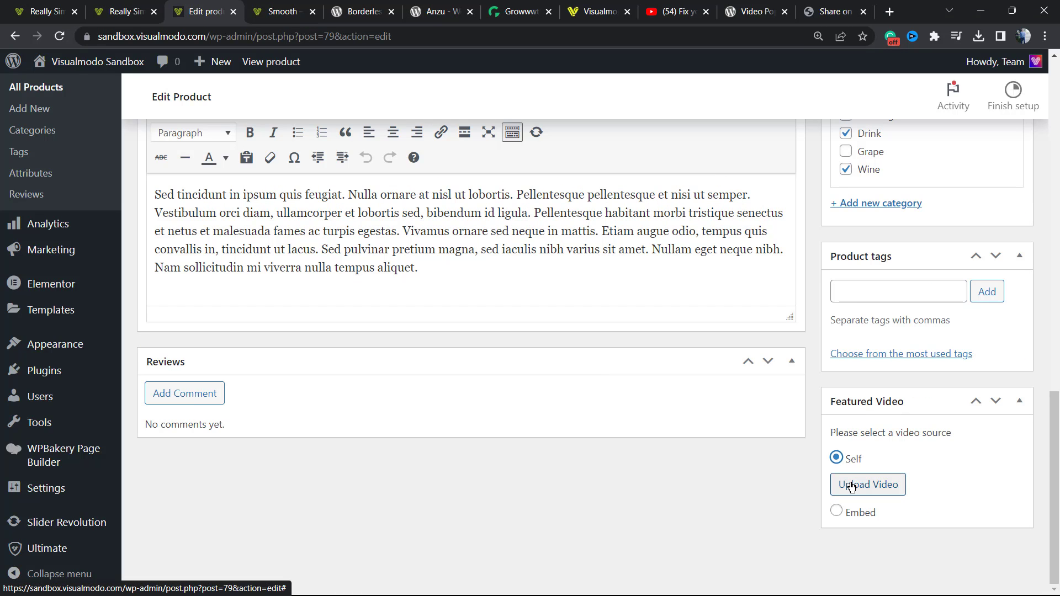
mouse_move(833, 475)
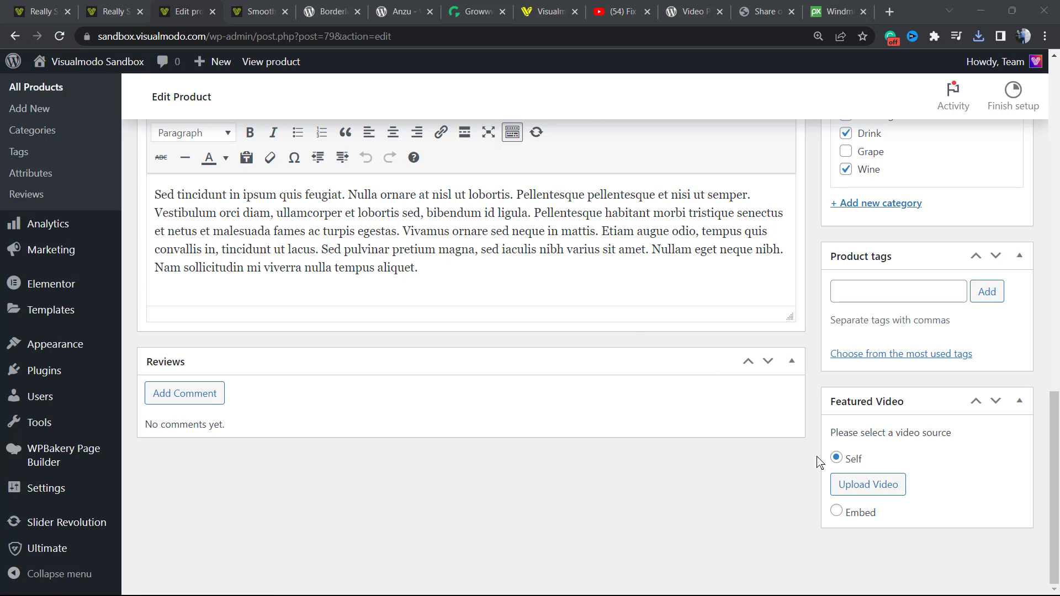
Upload windmill-112957.mp4 from Downloads and use it as the self-hosted featured video
click(867, 484)
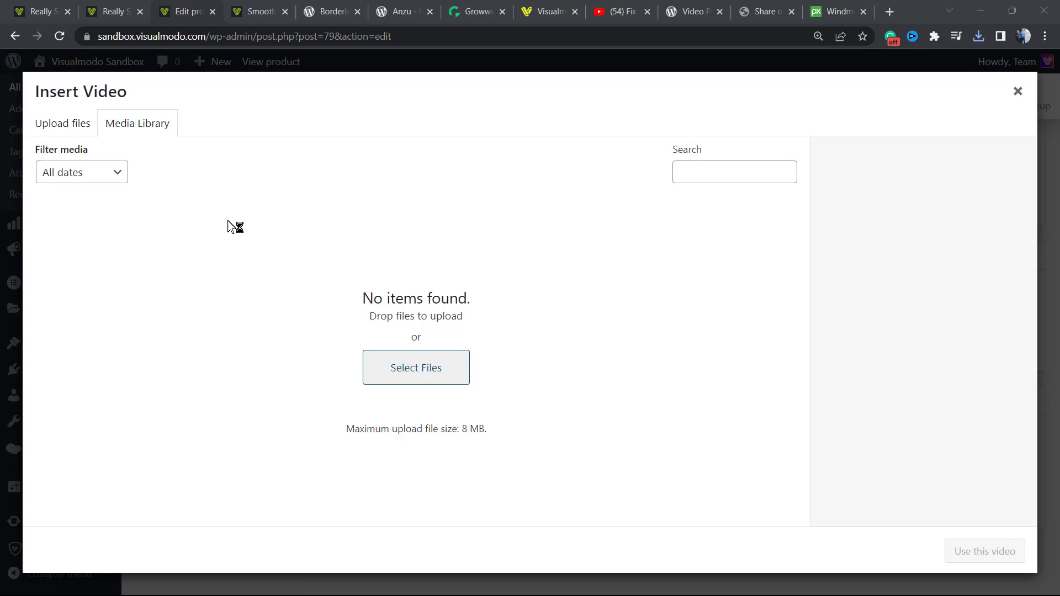
click(416, 368)
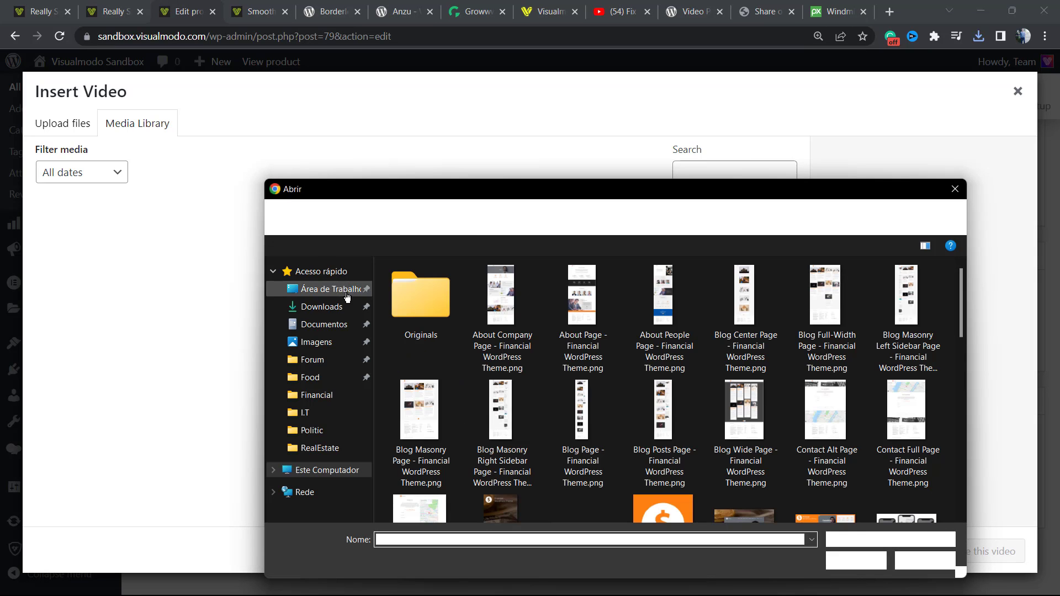
click(322, 307)
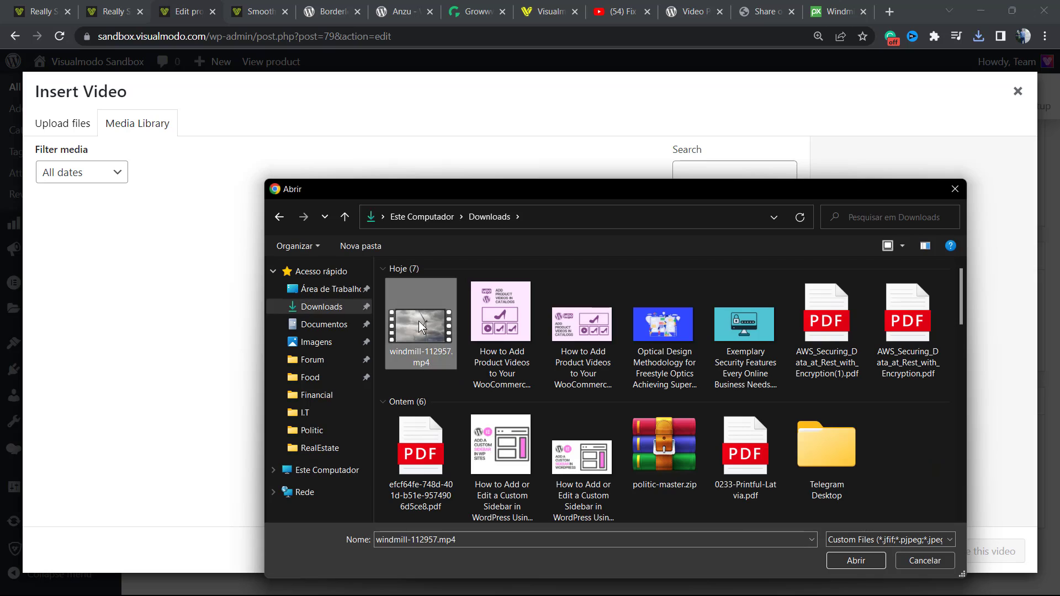
click(856, 561)
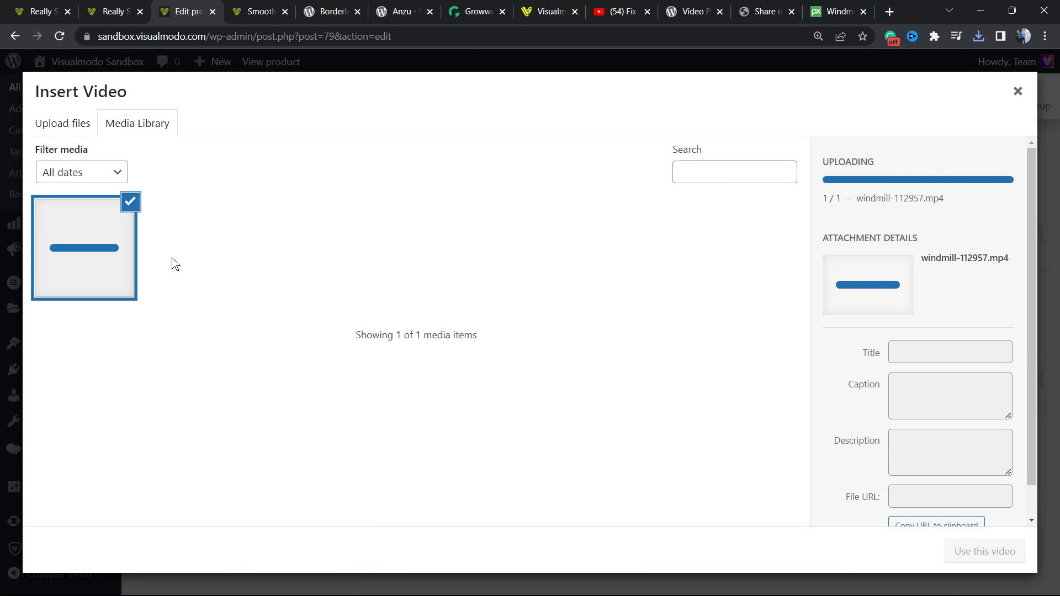
mouse_move(255, 301)
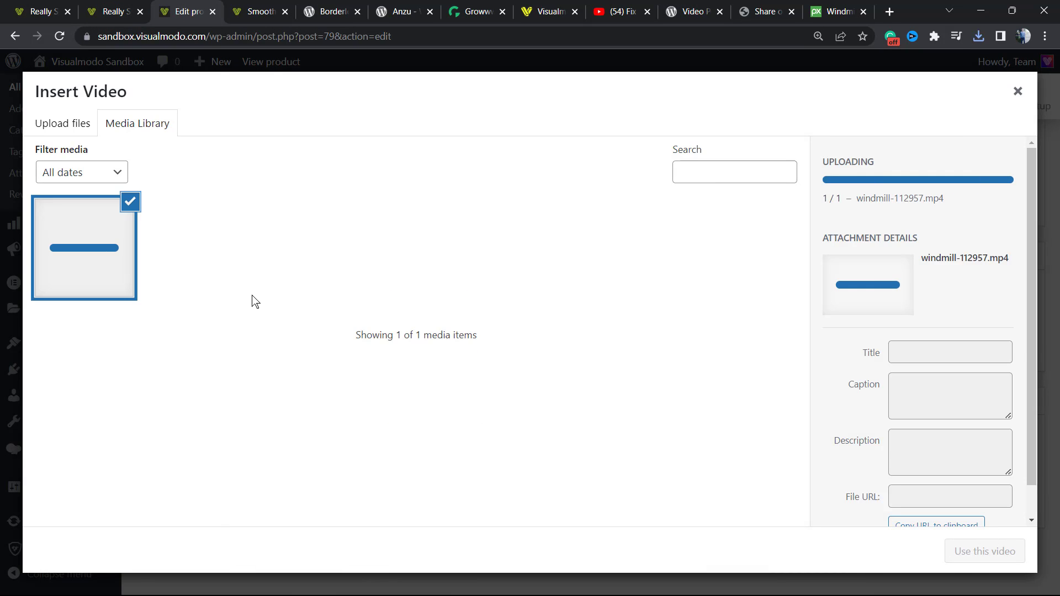
mouse_move(428, 335)
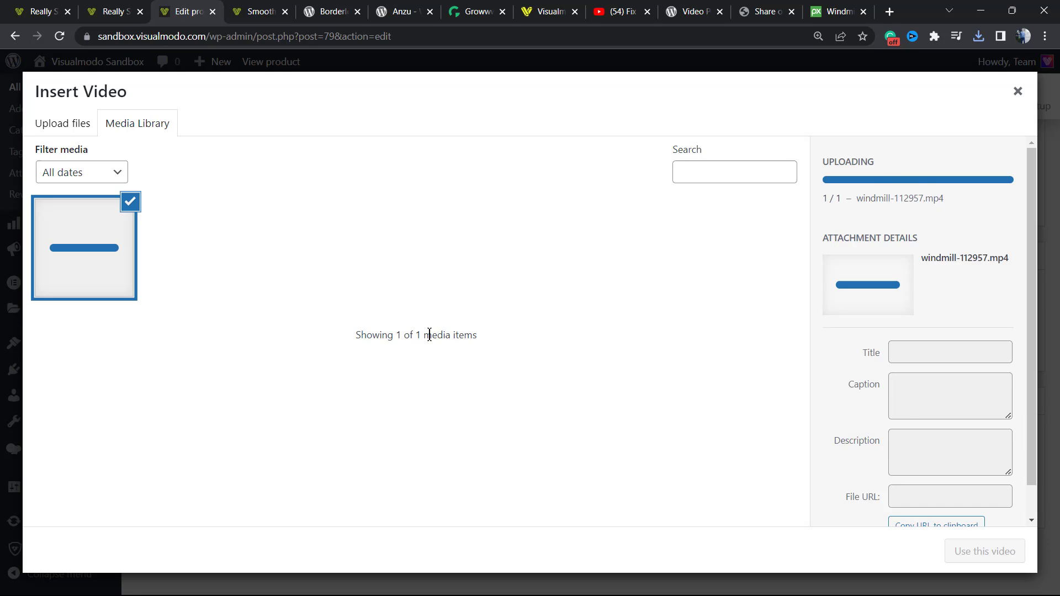
click(984, 551)
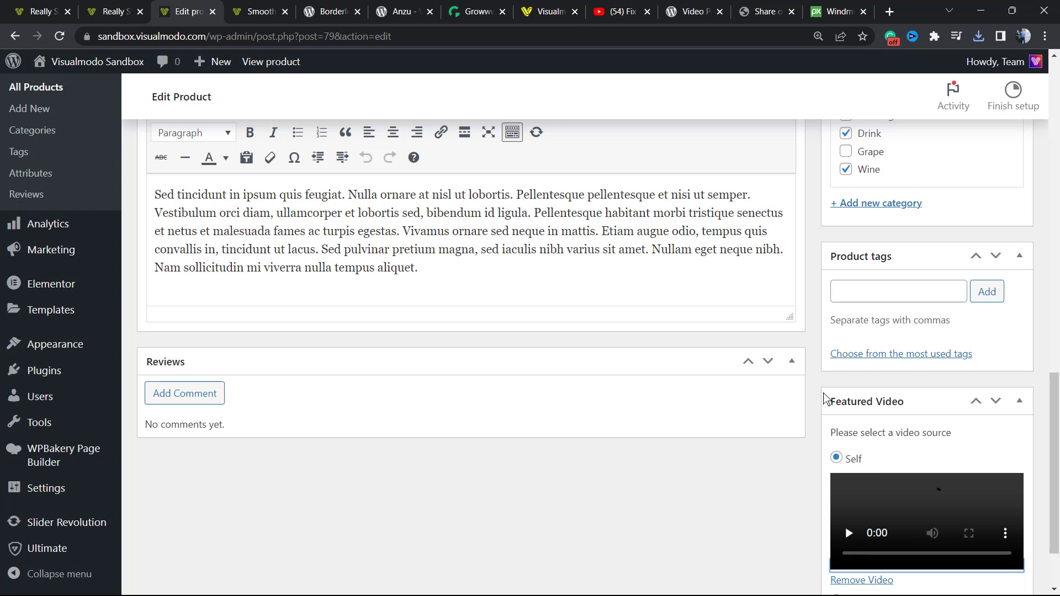
Scroll the Smooth storefront page to view the featured windmill video player
scroll(down, 3)
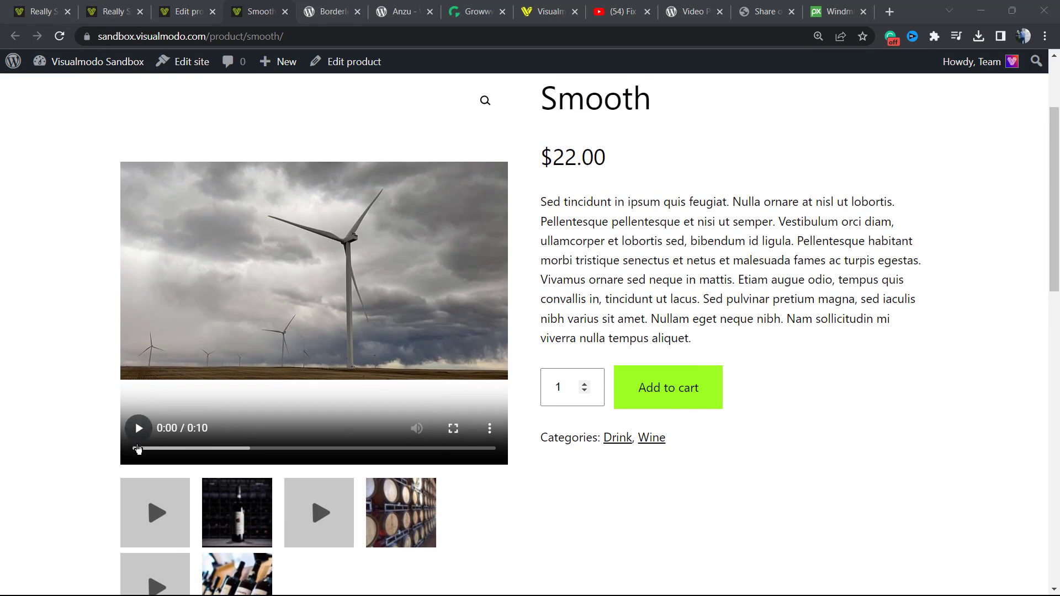
scroll(up, 3)
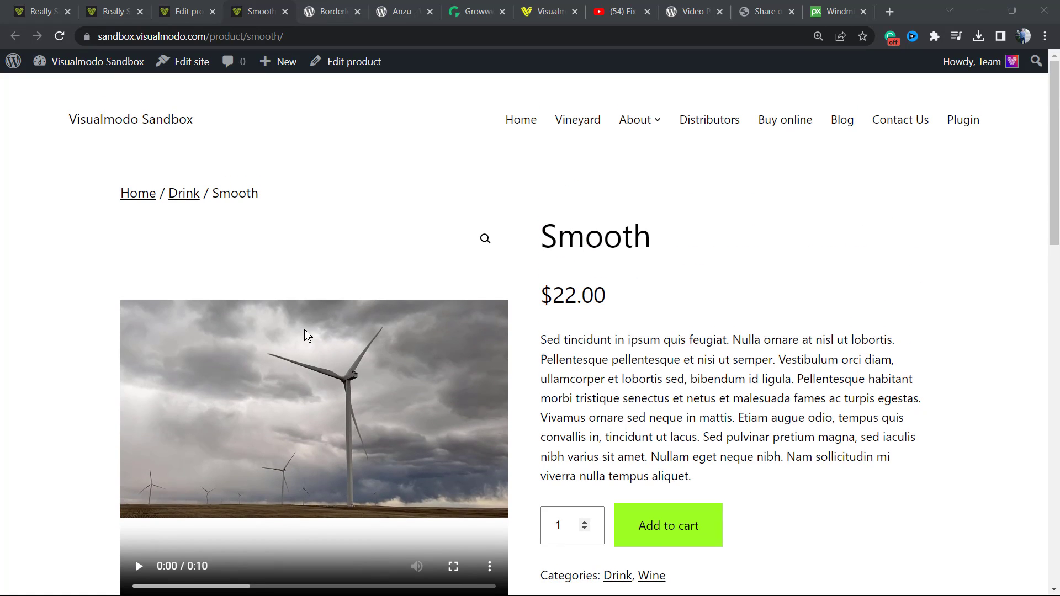
click(111, 12)
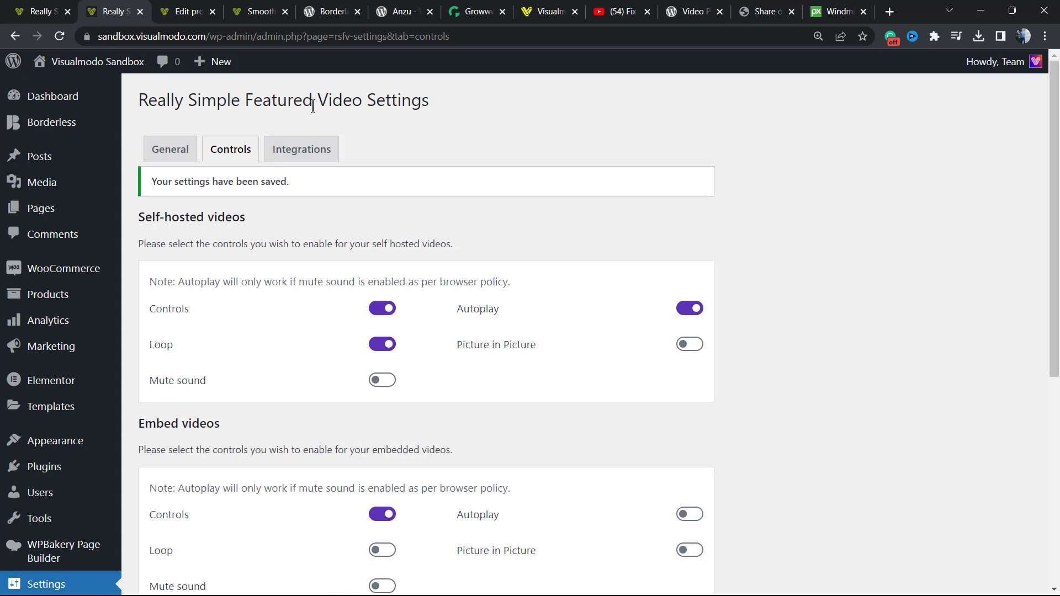
mouse_move(597, 155)
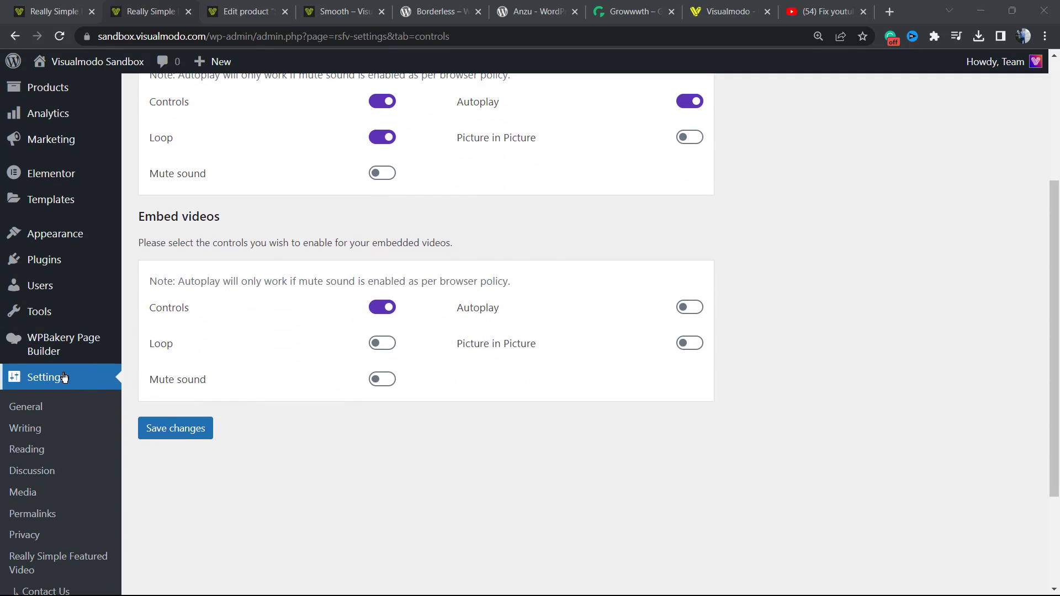
Switch off Controls, Loop and Autoplay for self-hosted videos and save
scroll(up, 3)
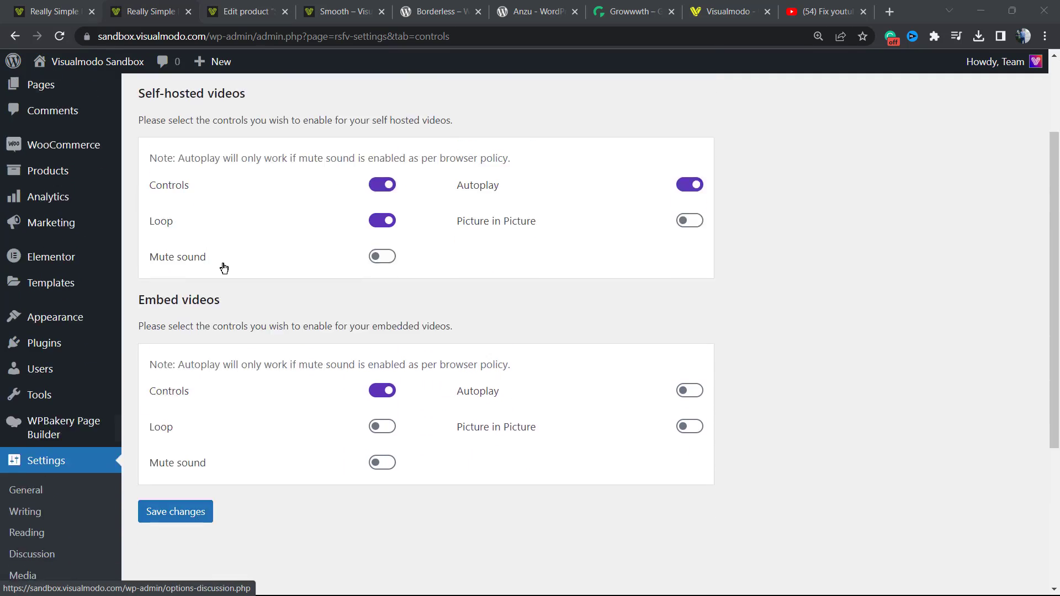
click(175, 511)
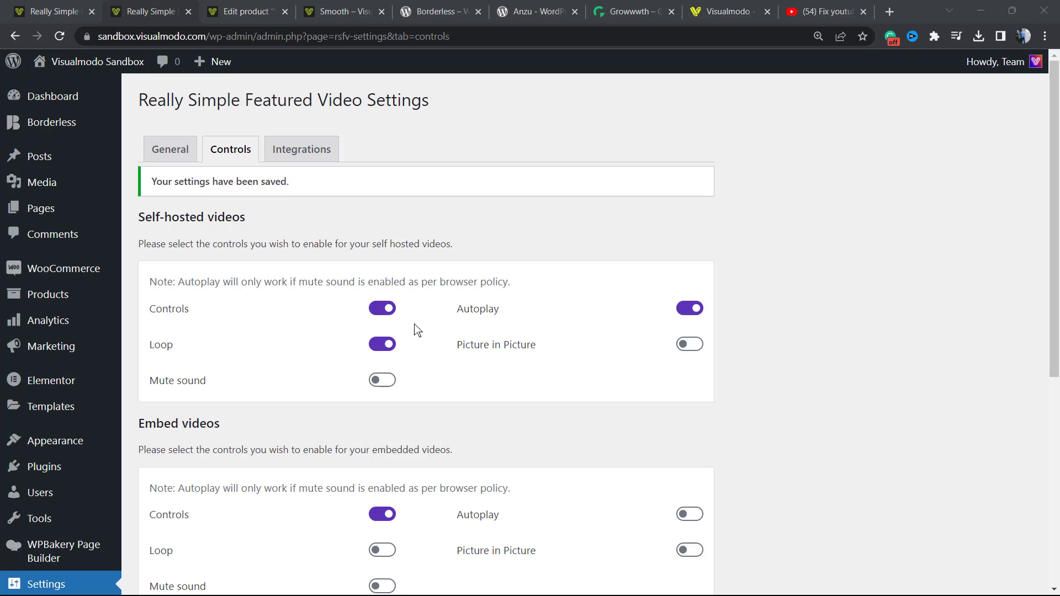
click(382, 308)
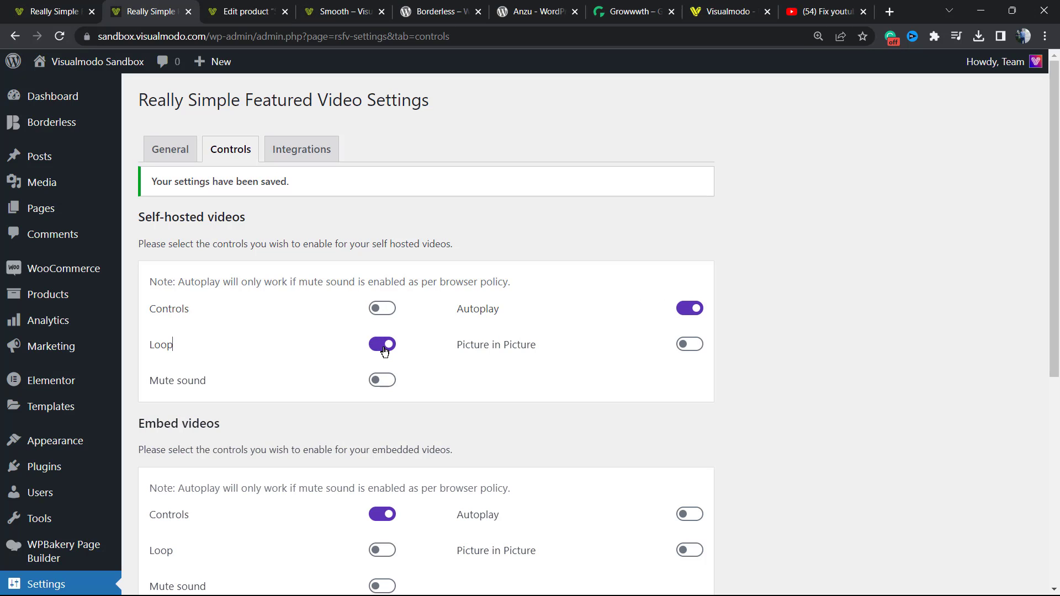
scroll(down, 3)
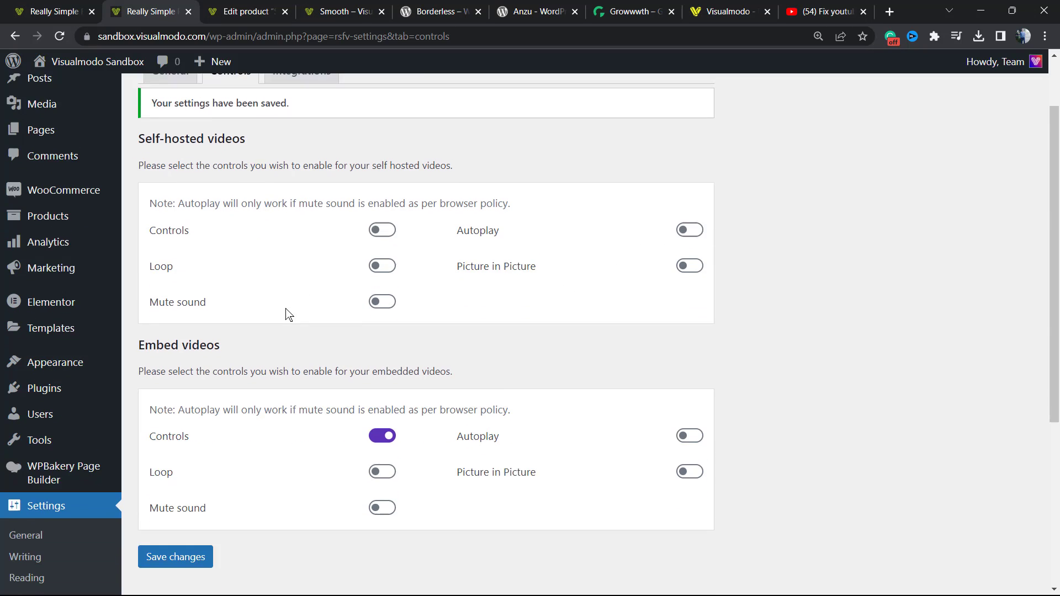
scroll(up, 3)
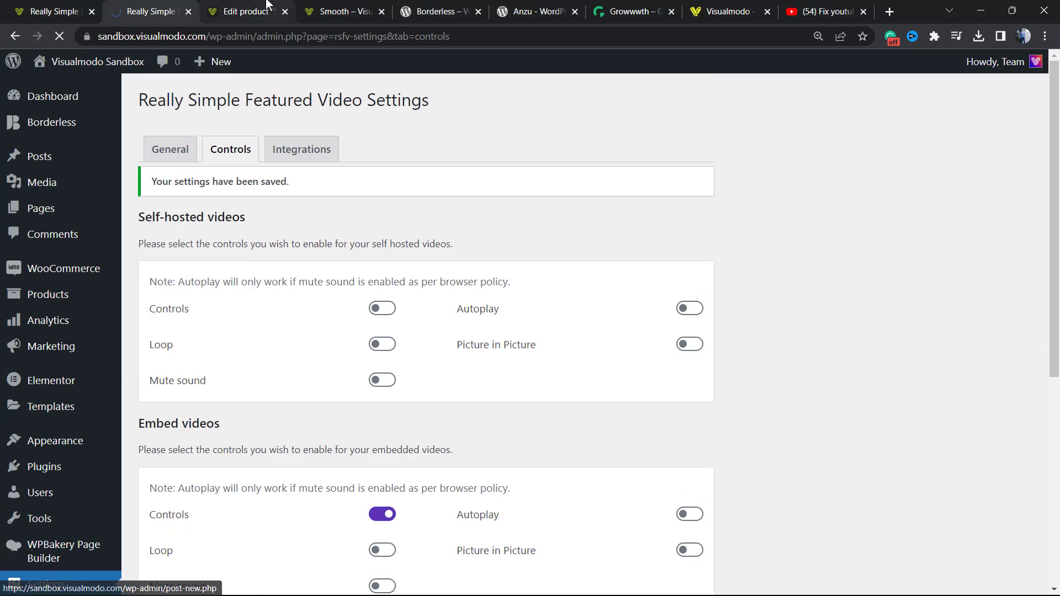
click(437, 11)
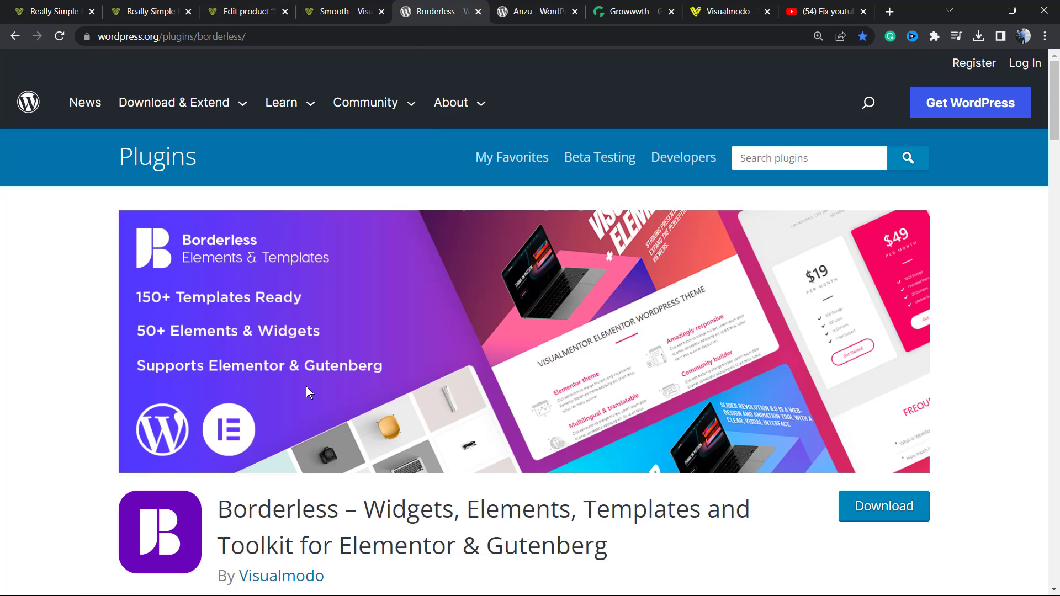
mouse_move(342, 440)
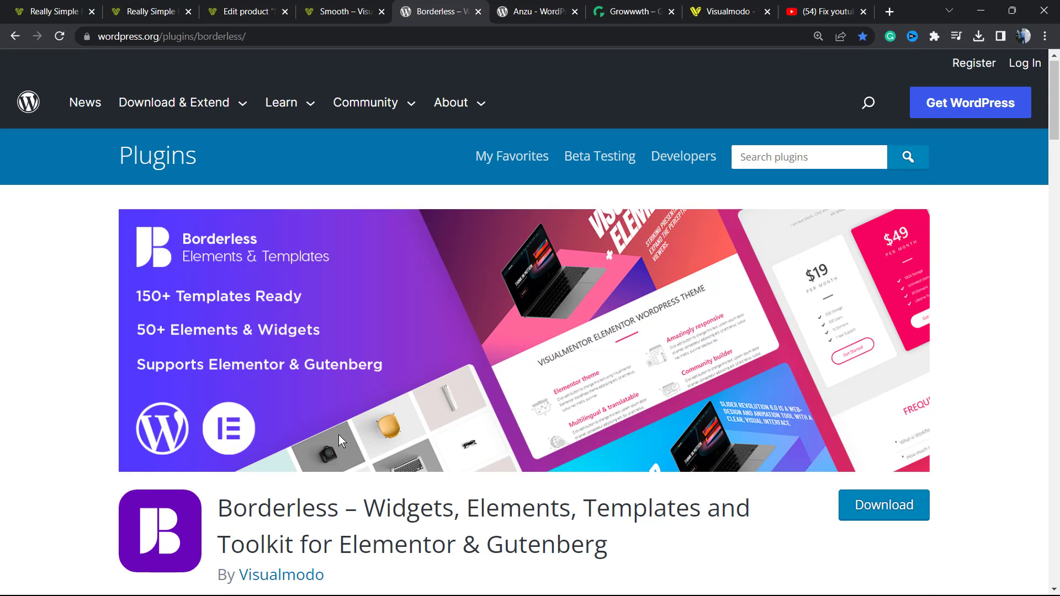
Scroll the Borderless plugin page, then view the Anzu theme page and the Growwwth site
scroll(down, 3)
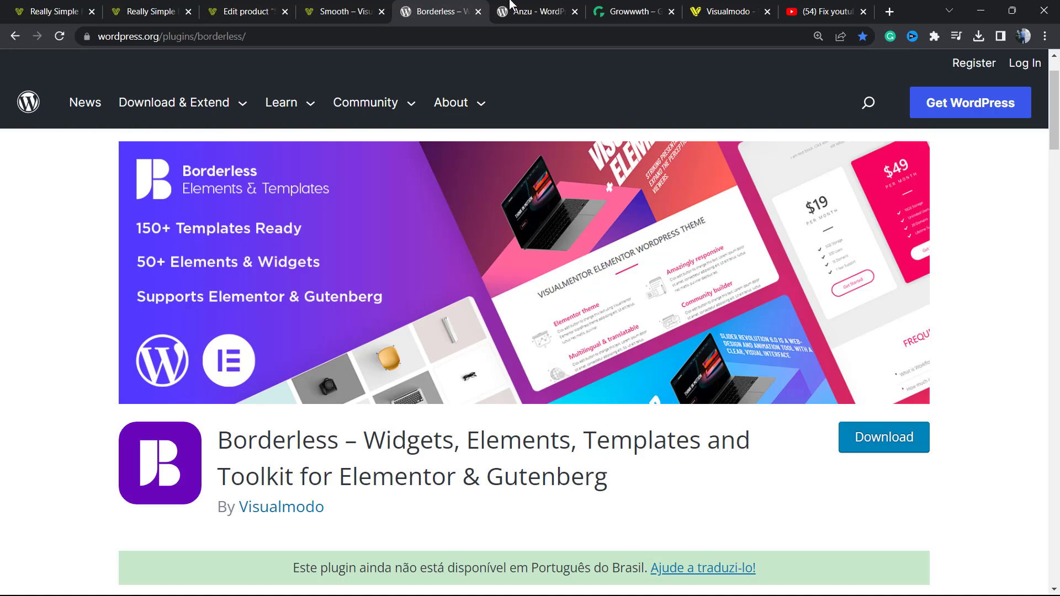
click(537, 12)
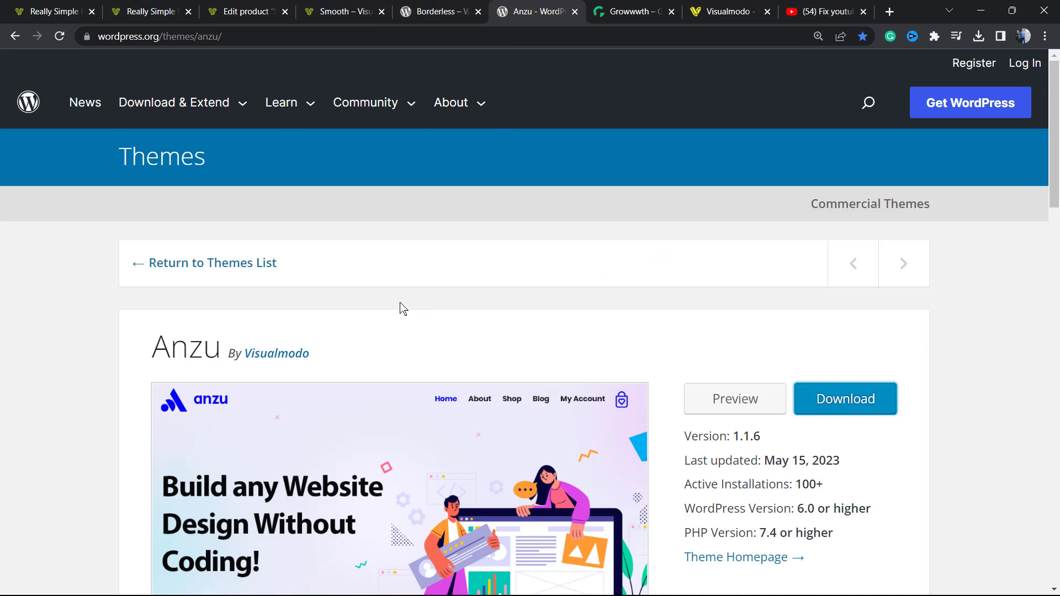
mouse_move(362, 332)
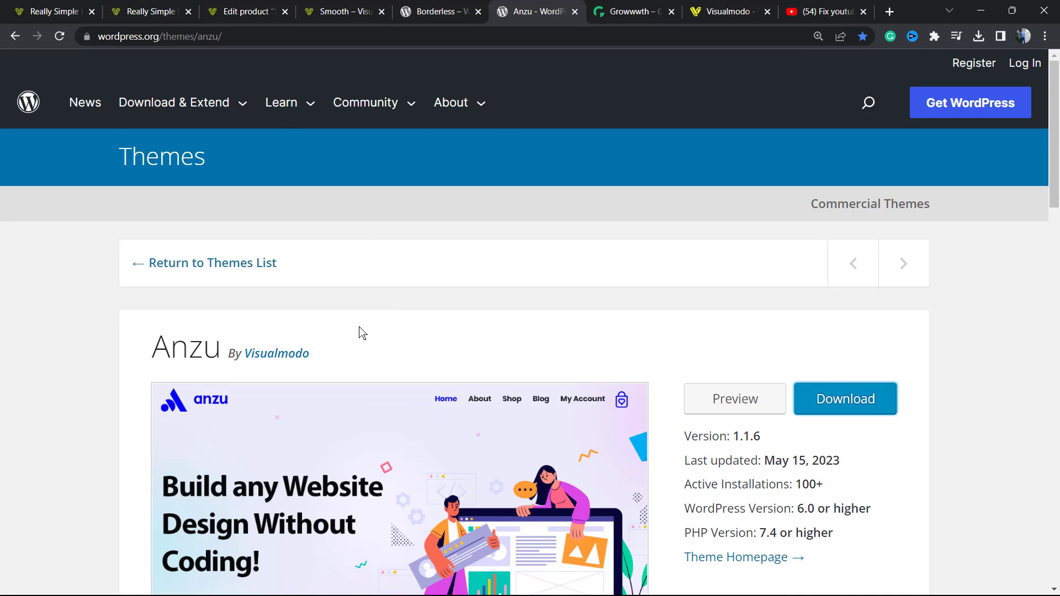
mouse_move(357, 334)
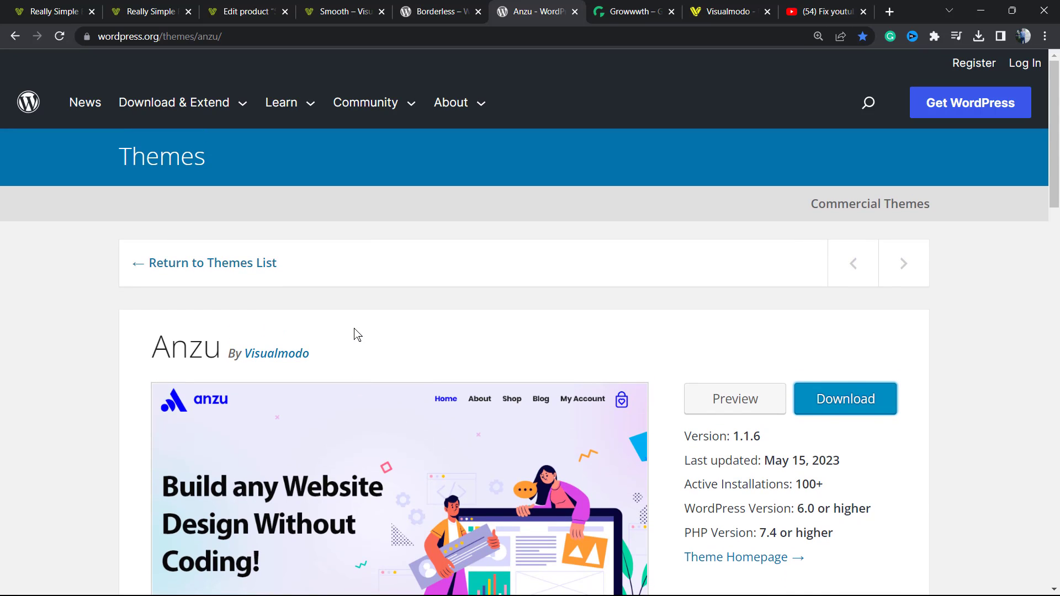
click(633, 12)
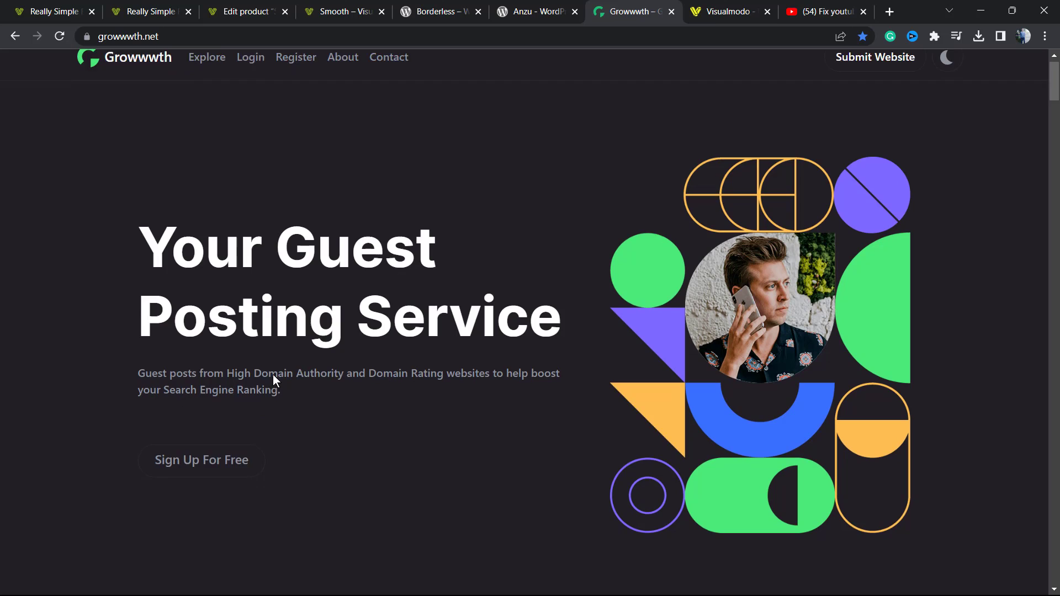
Scroll the Growwwth guest posting homepage down and back up, then go to Visualmodo
scroll(down, 3)
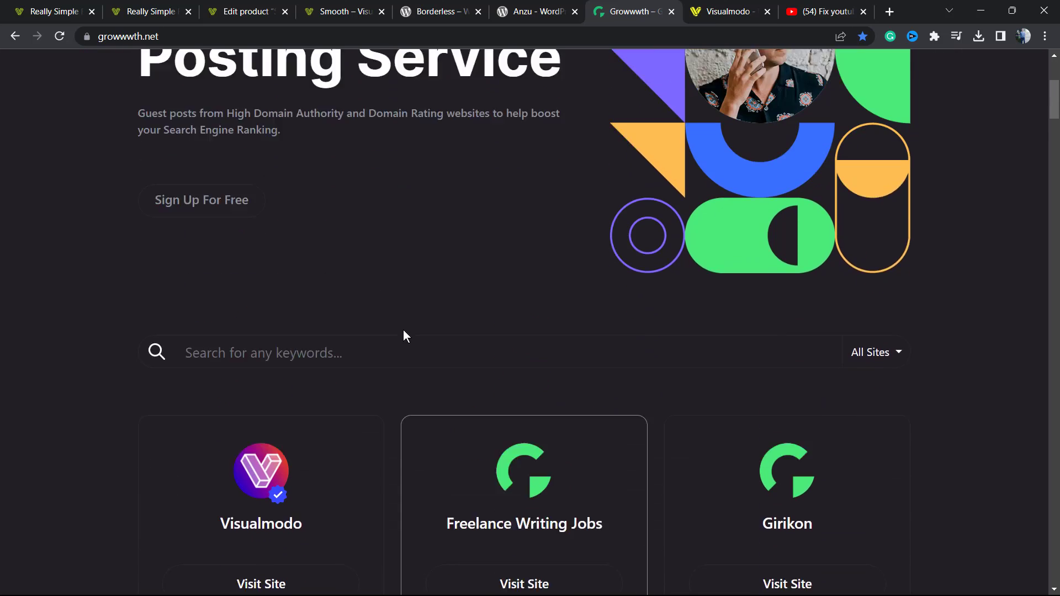
scroll(up, 3)
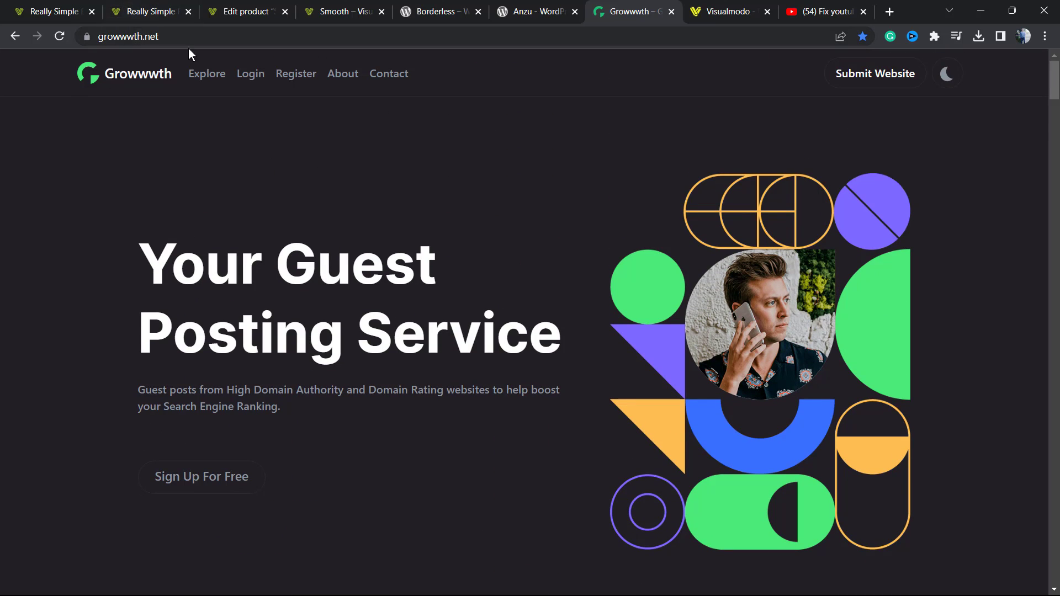
mouse_move(303, 385)
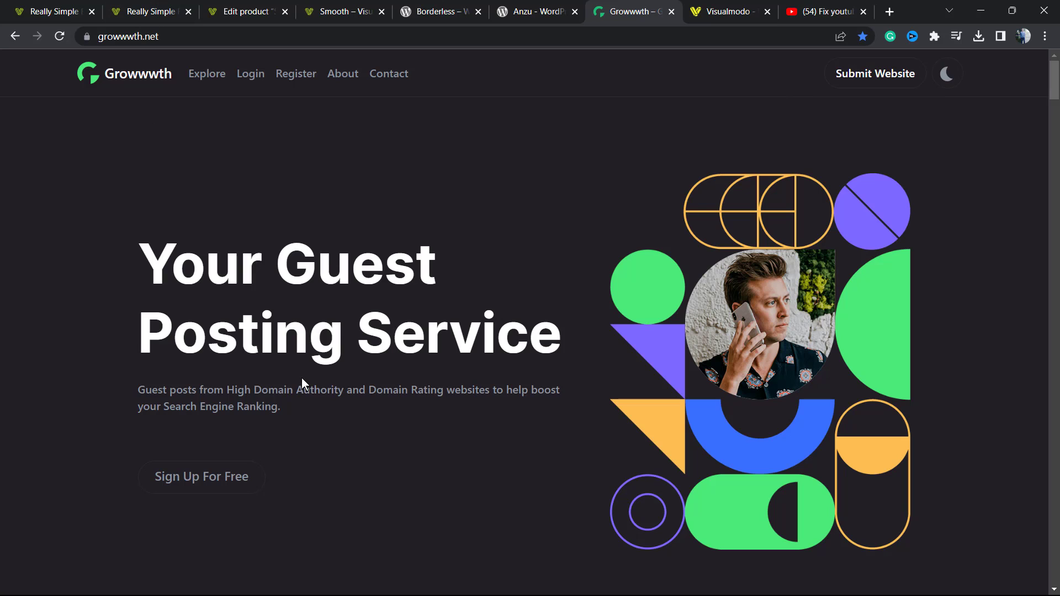
click(729, 11)
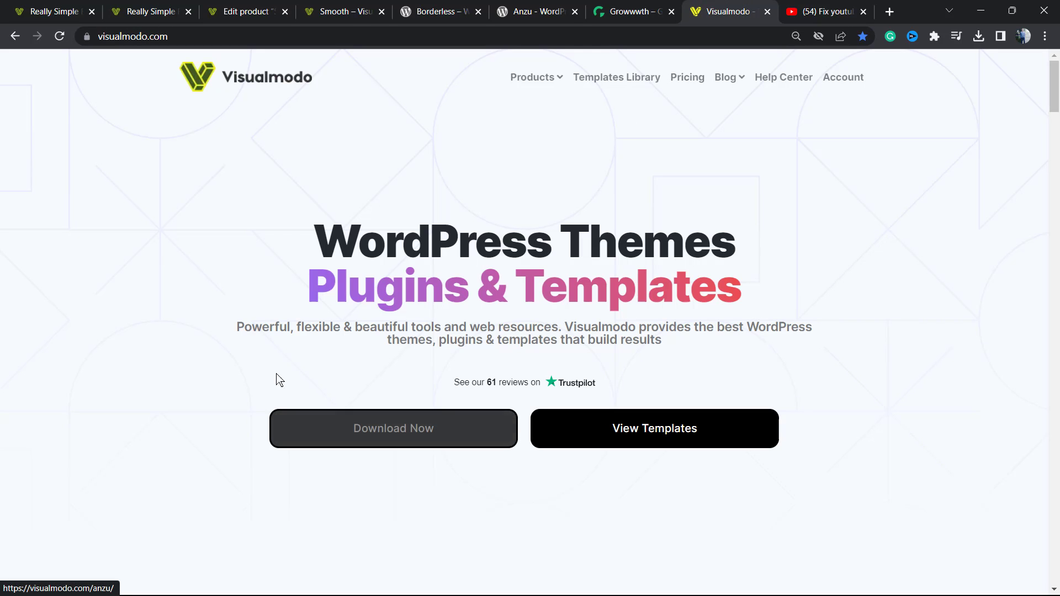
mouse_move(290, 356)
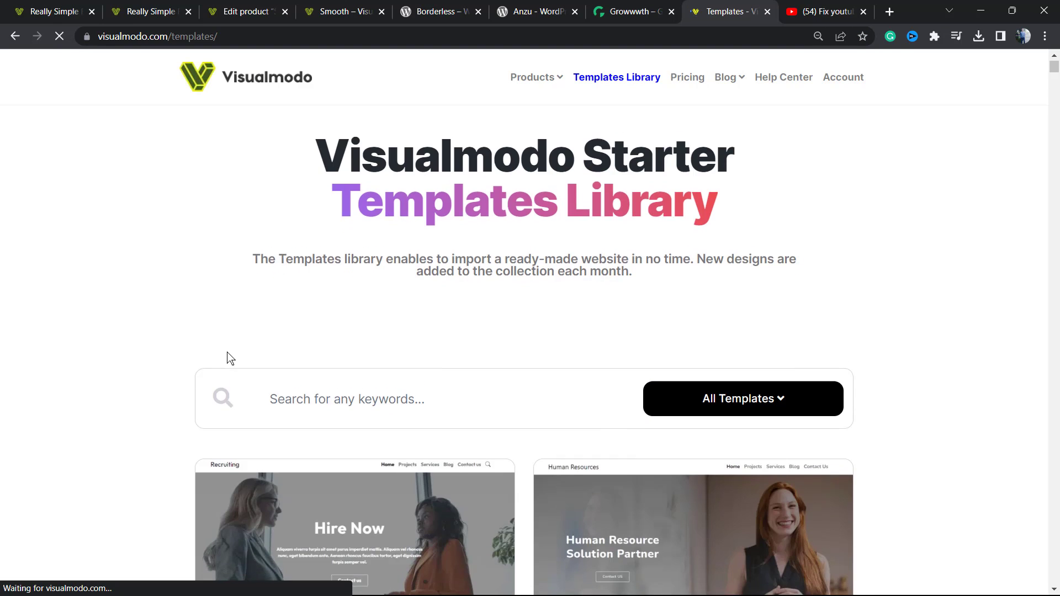
Scroll through Visualmodo's starter templates such as Copywriter, Pottery Studio and Farmers Market
scroll(down, 3)
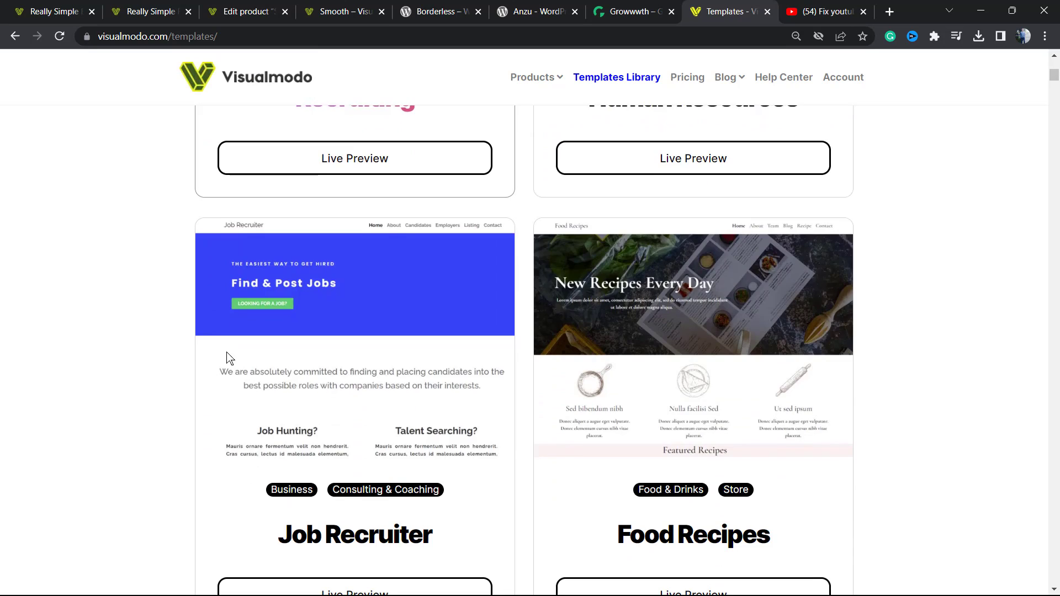
scroll(down, 3)
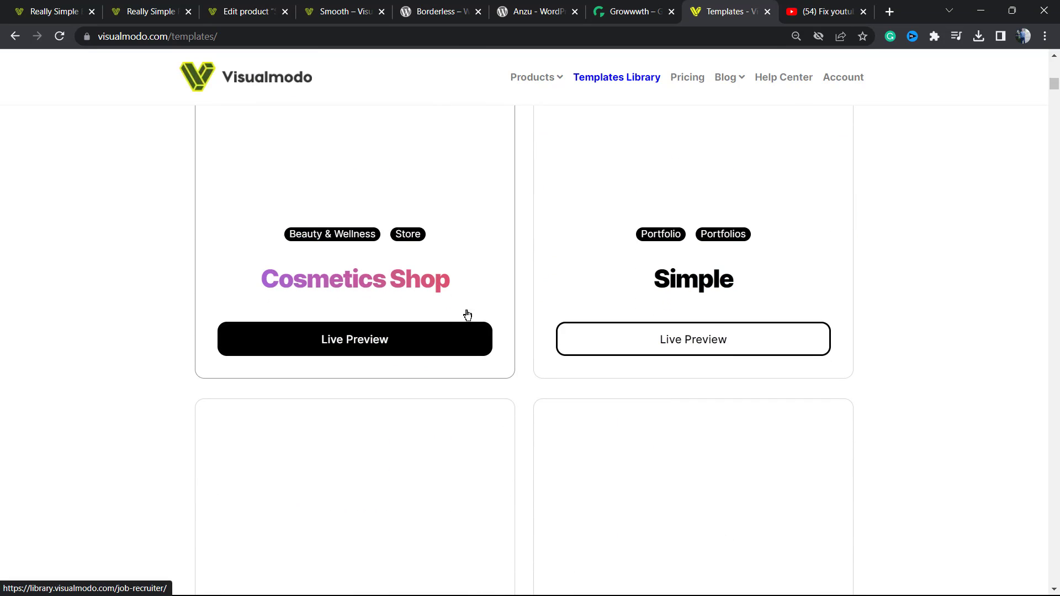
scroll(down, 3)
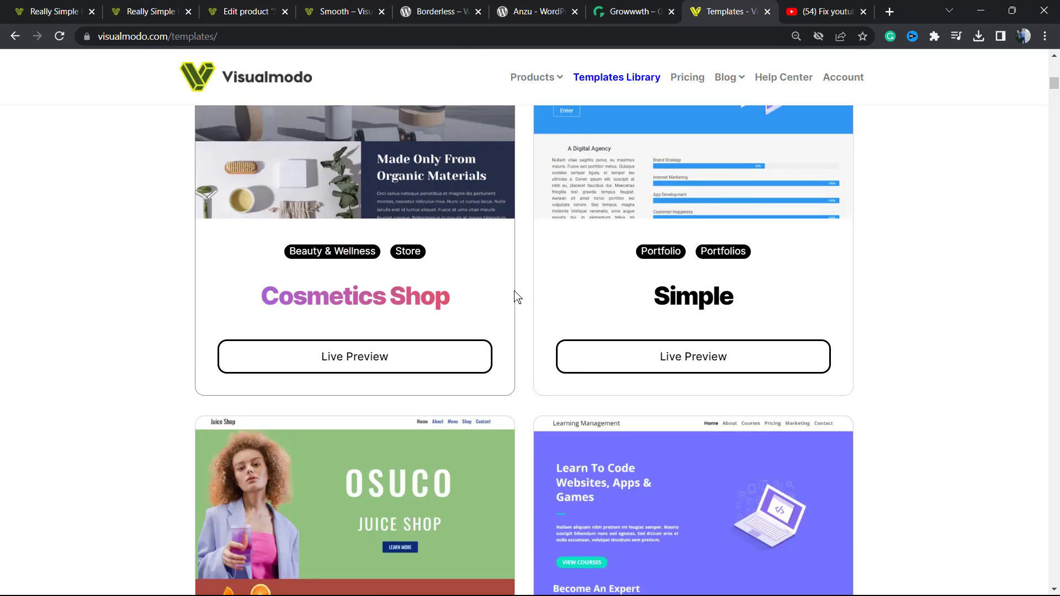
scroll(down, 3)
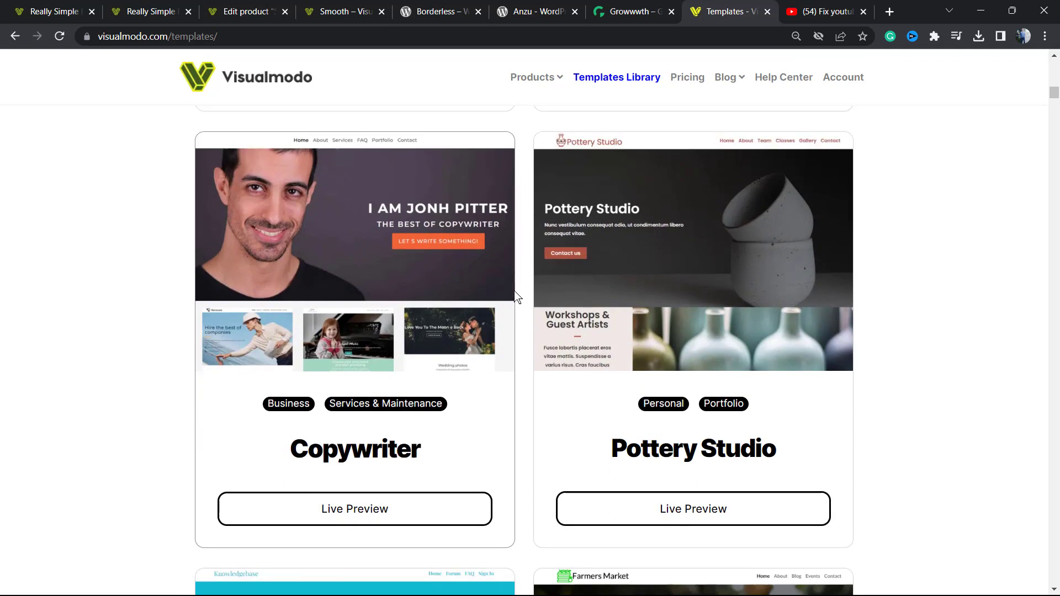
scroll(down, 3)
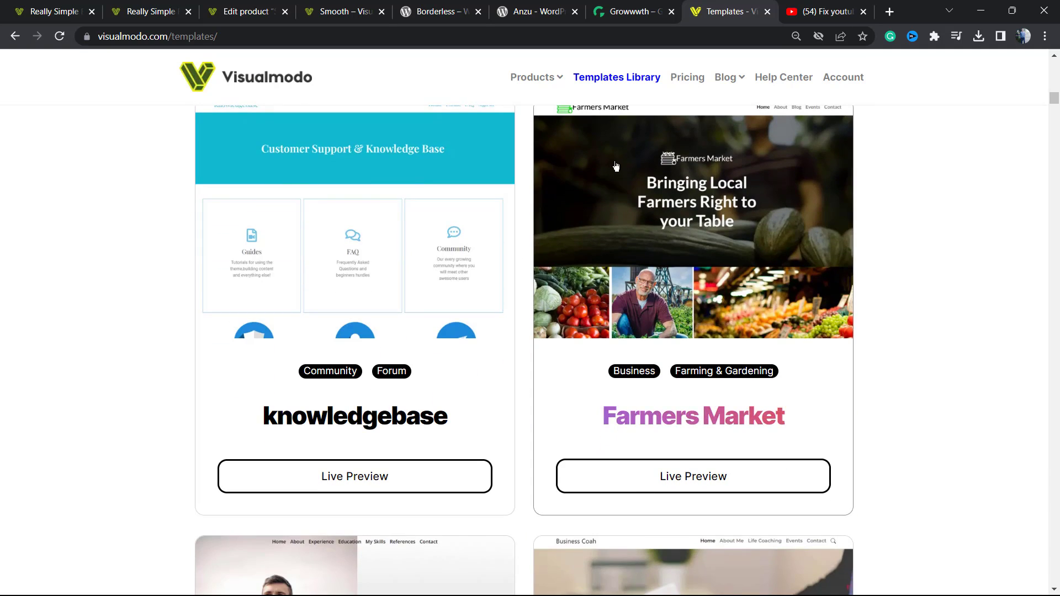